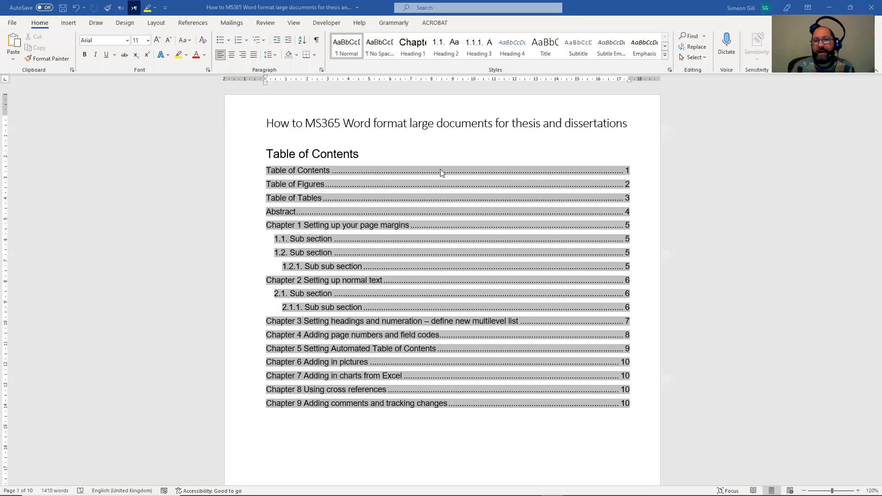
mouse_move(330, 181)
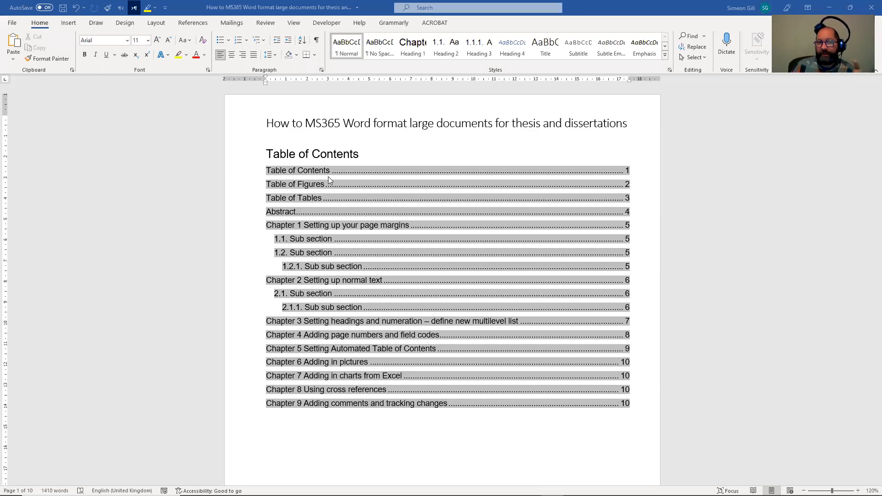
mouse_move(391, 237)
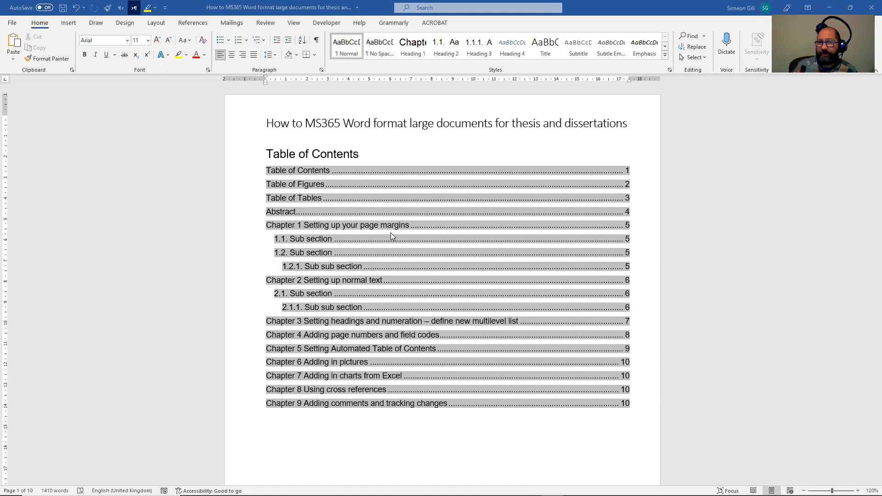
Step: Scroll past the Table of Figures and Table of Tables to the 1.2 Sub section heading
scroll("down", 3)
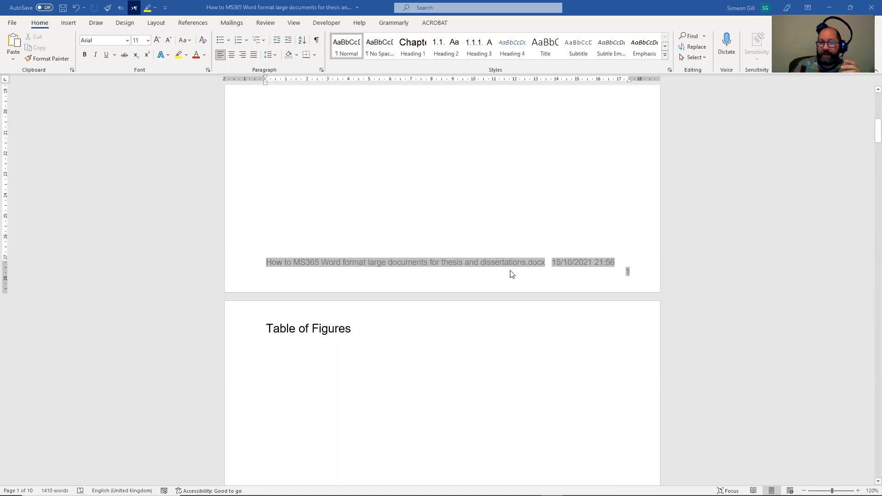
scroll("up", 3)
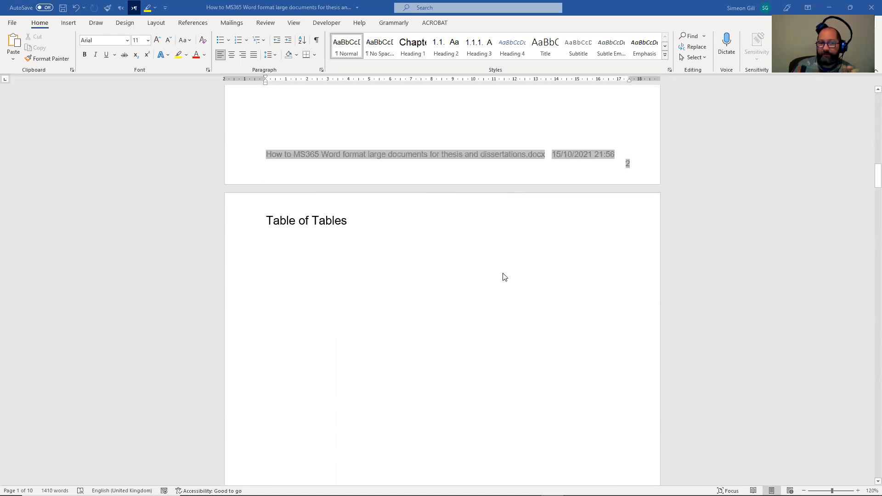
scroll("down", 3)
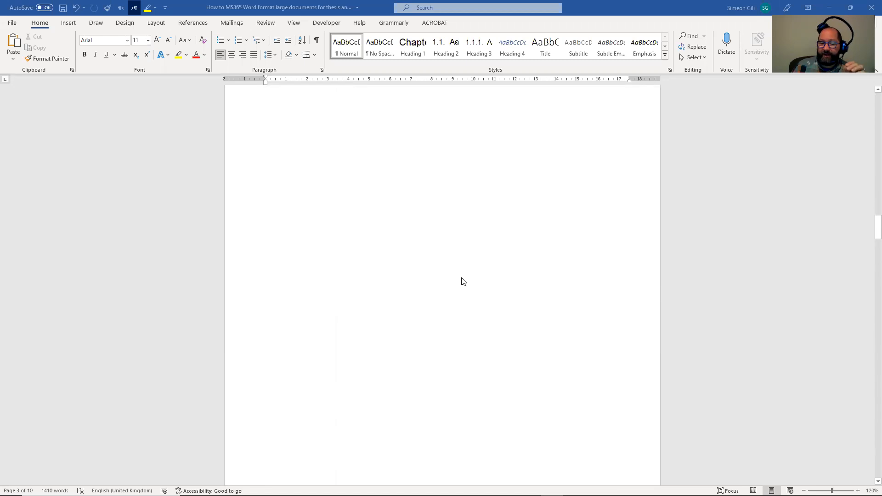
scroll("down", 3)
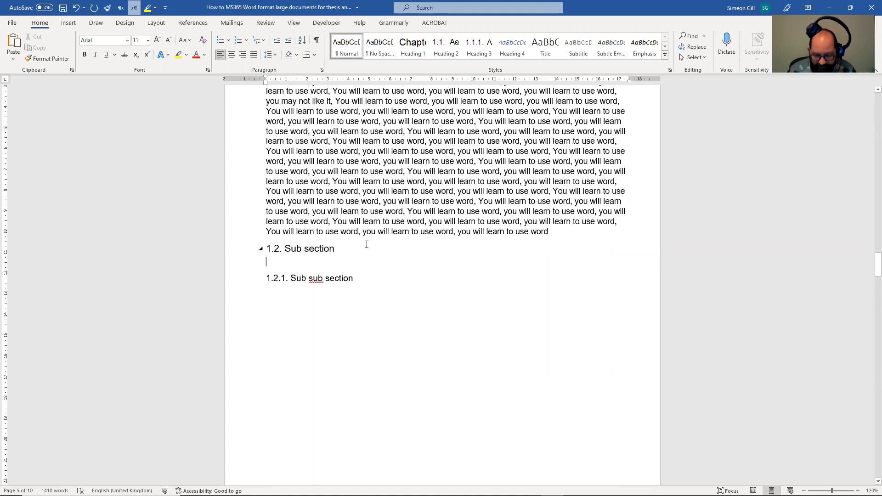
Step: Type 'Here you might put in an image, embed it' and 'Or you can link to it' under 1.2
type("Here y")
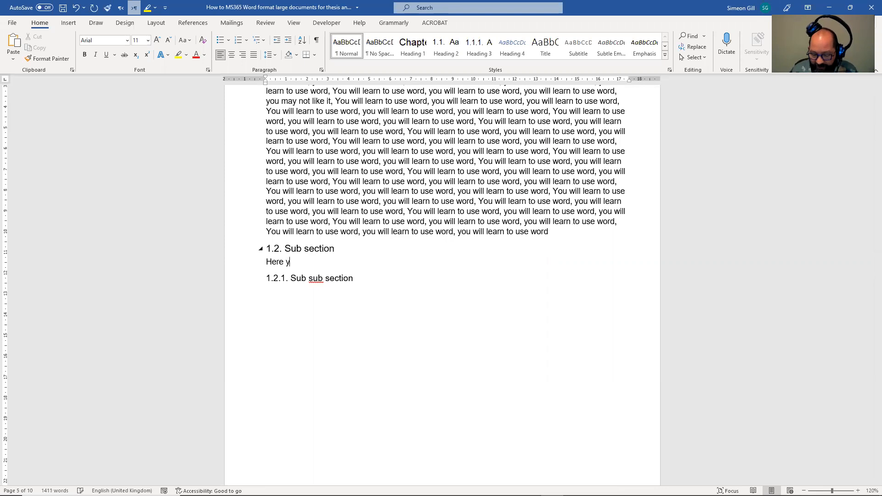
type("ou might")
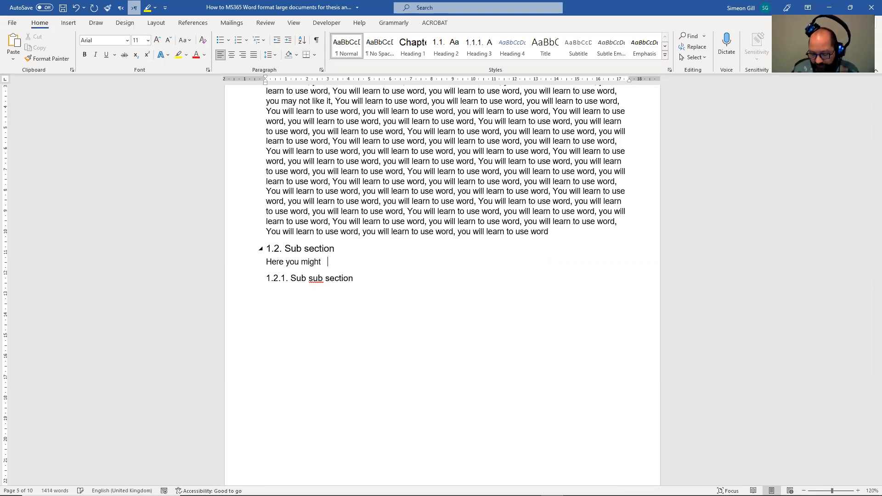
type("put in an image")
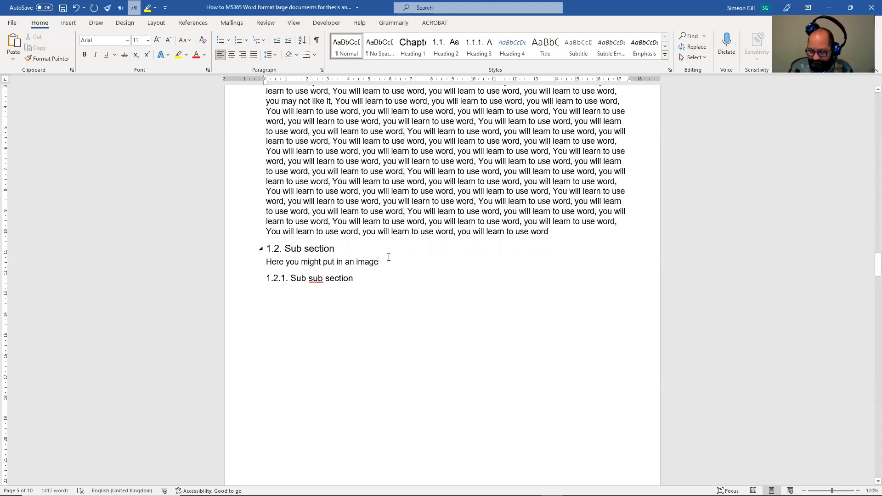
type(", em")
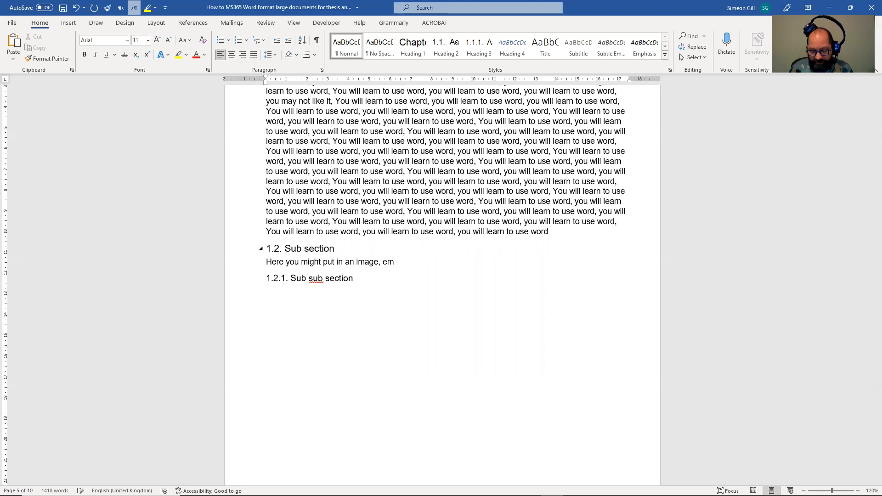
type("bed it")
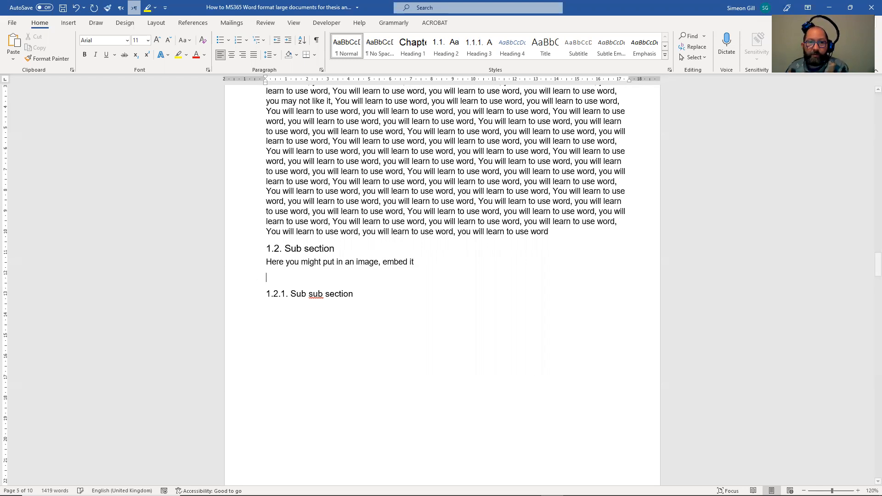
type("Or y")
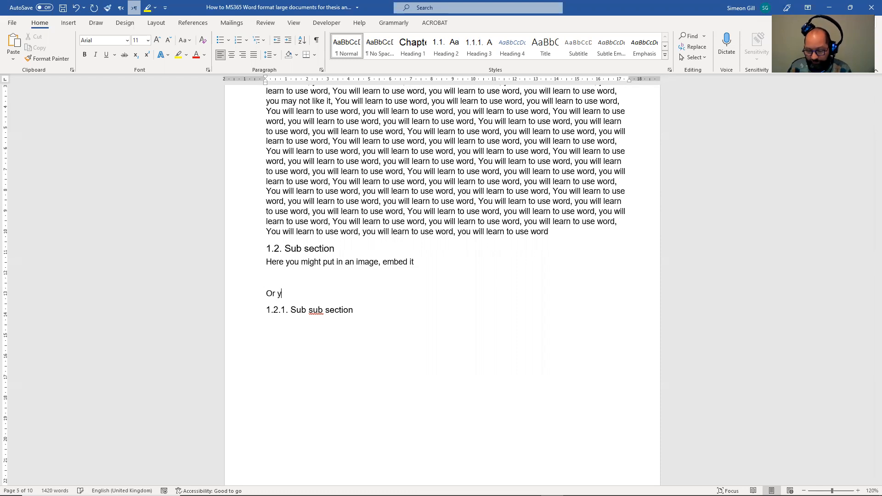
type("ou can link")
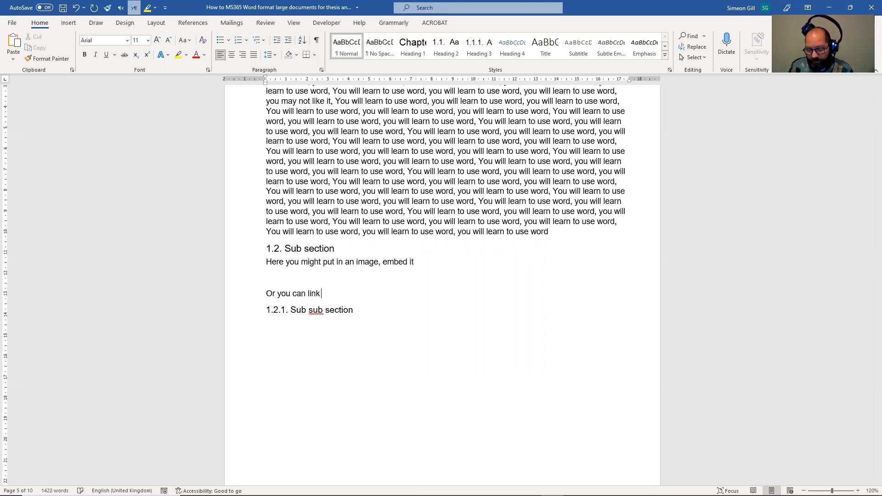
type("to it")
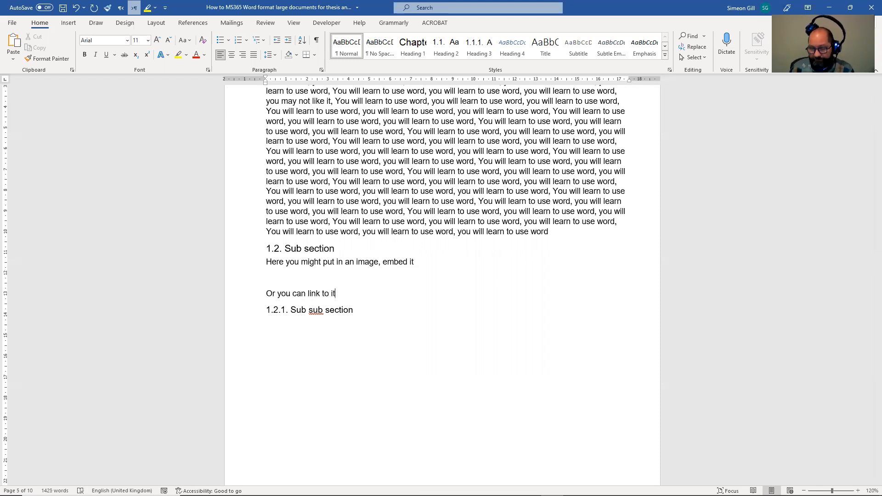
key("Return")
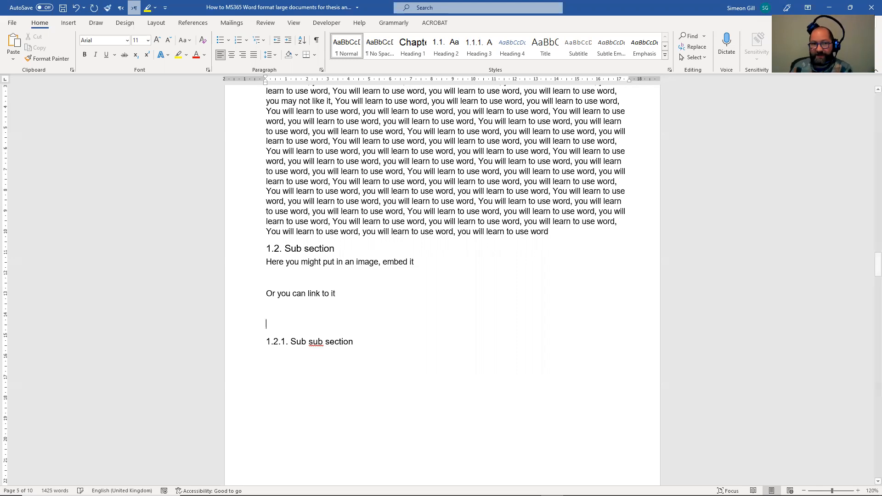
mouse_move(301, 280)
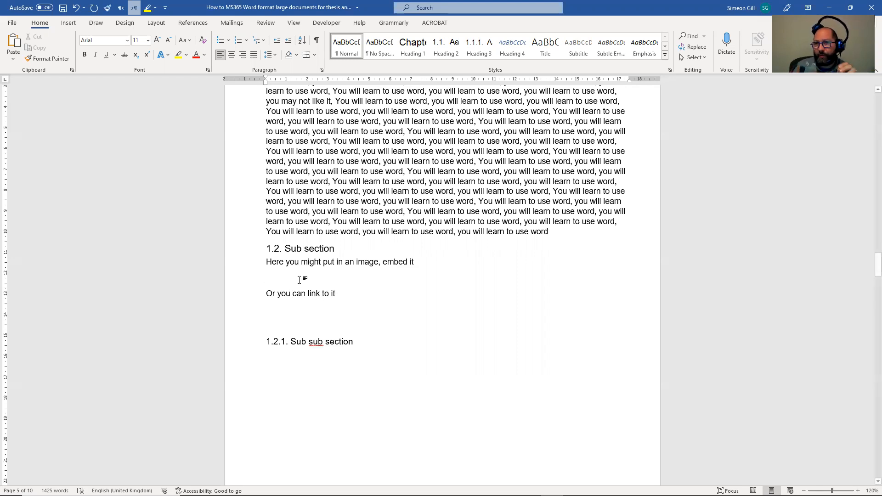
left_click(266, 276)
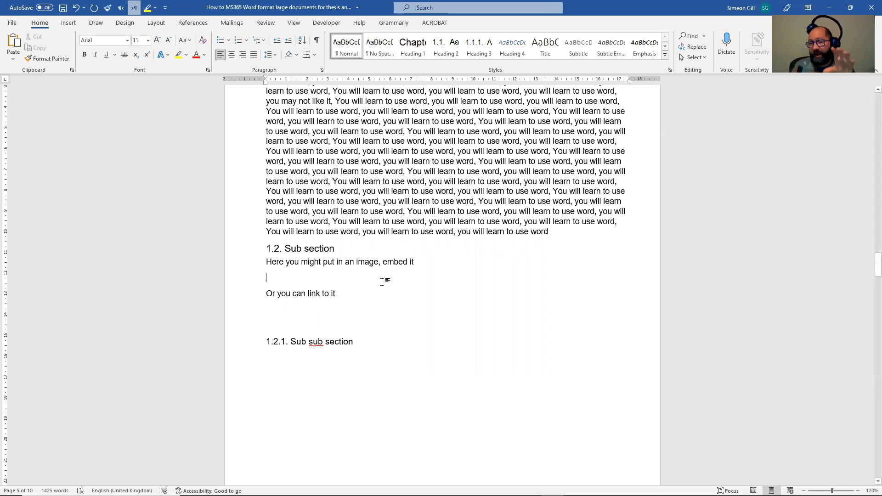
mouse_move(268, 308)
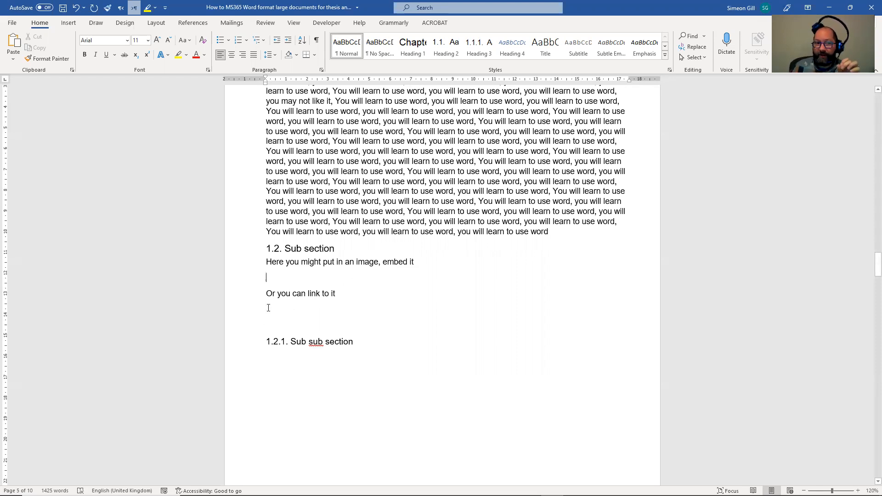
left_click(284, 309)
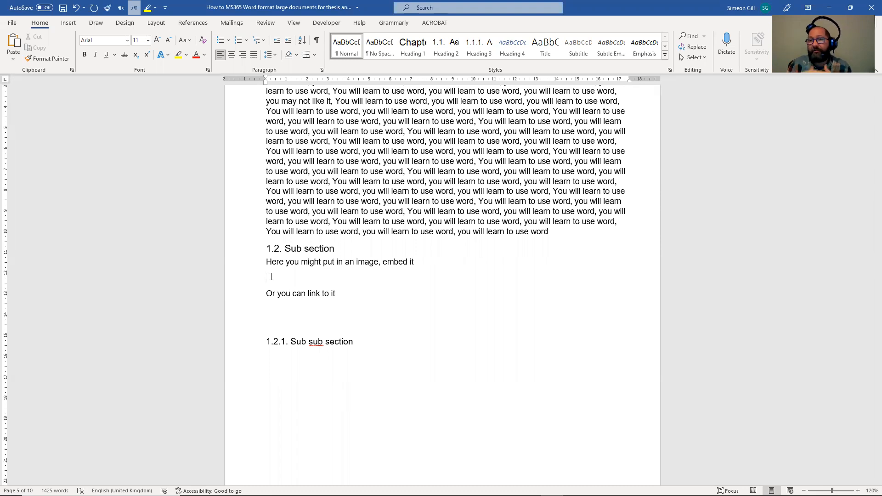
left_click(266, 277)
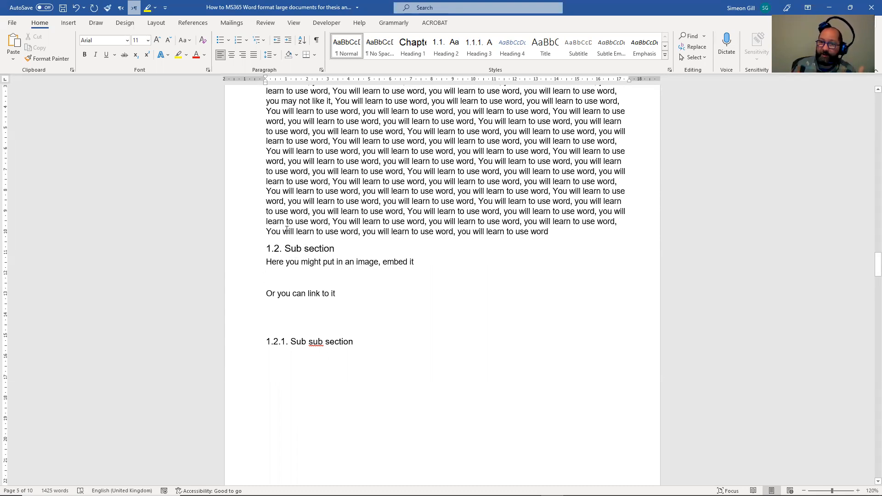
left_click(266, 275)
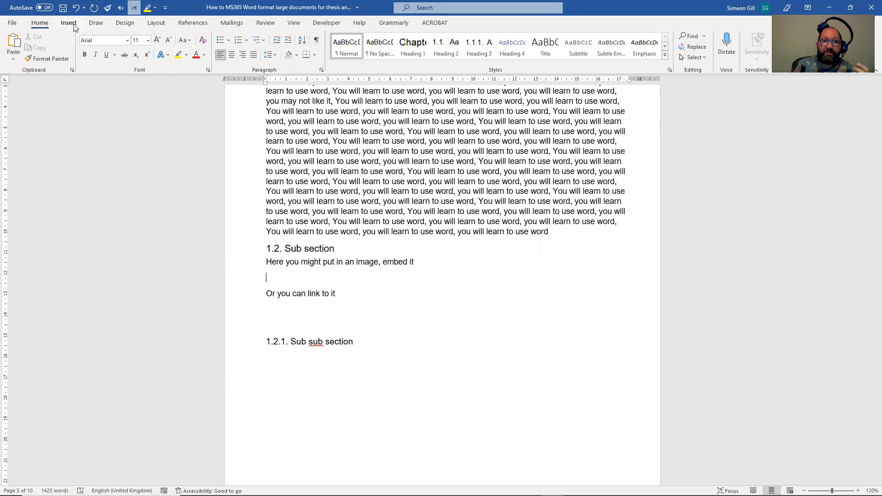
Step: Embed the first body-measurement JPG from 9 Software Guidance > MS WORD 365 below the first sentence
left_click(68, 23)
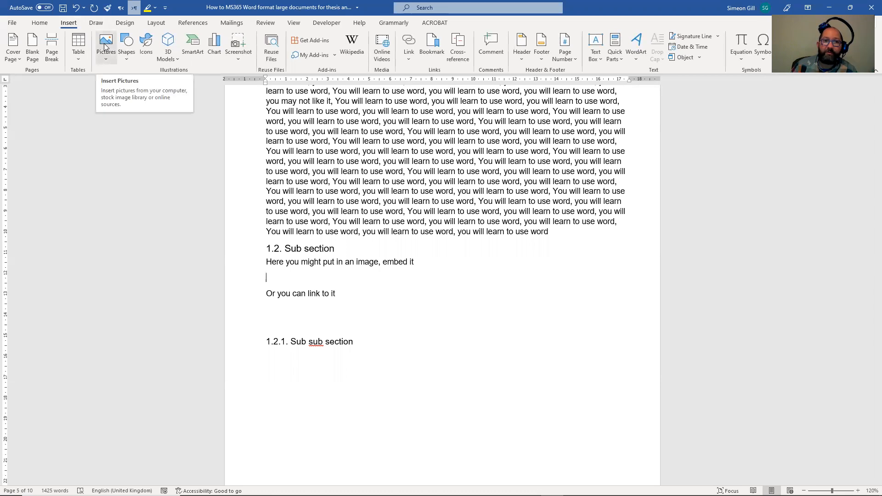
mouse_move(208, 154)
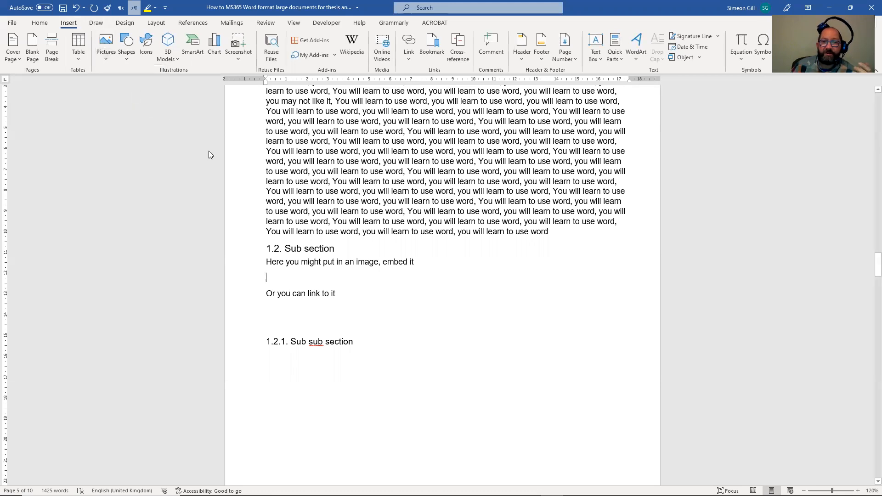
left_click(105, 45)
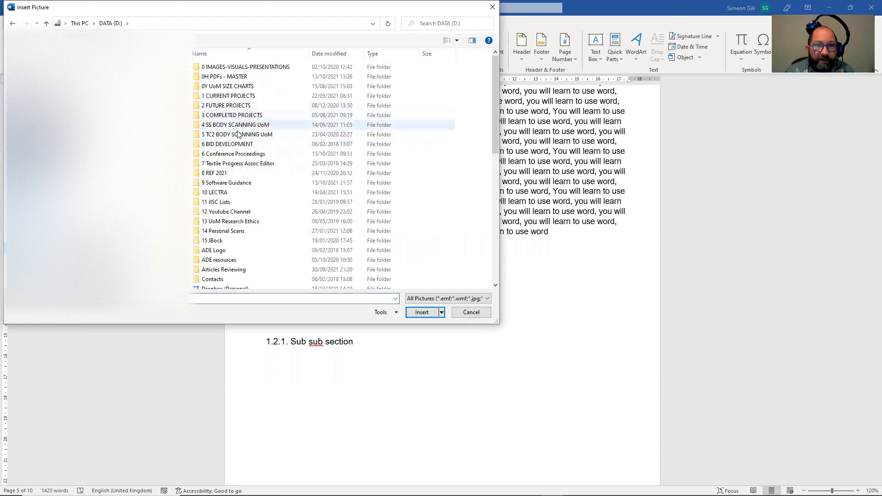
left_click(225, 182)
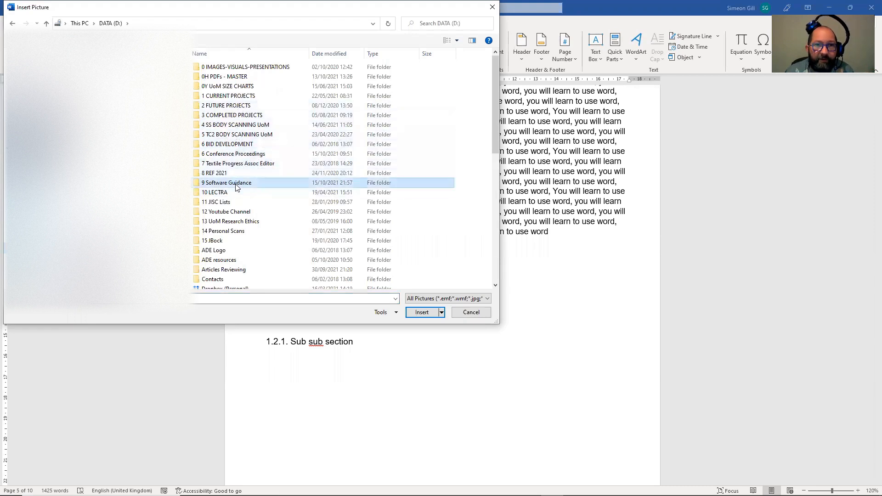
double_click(225, 182)
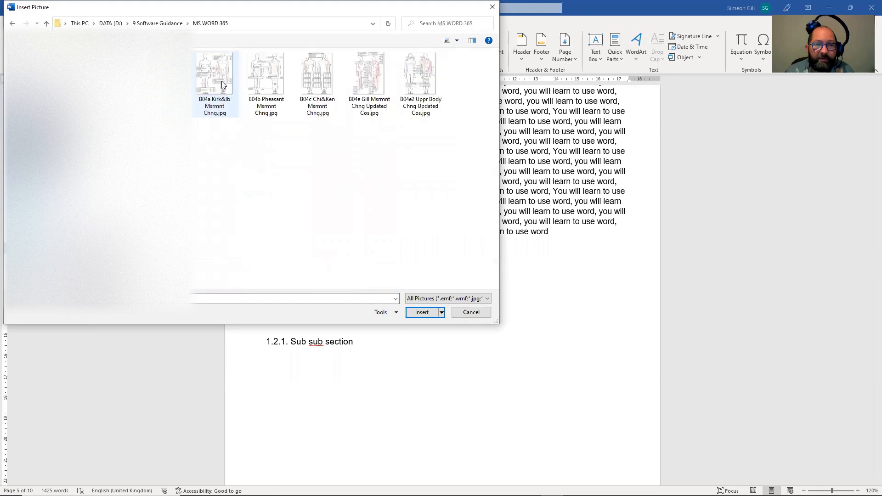
left_click(471, 312)
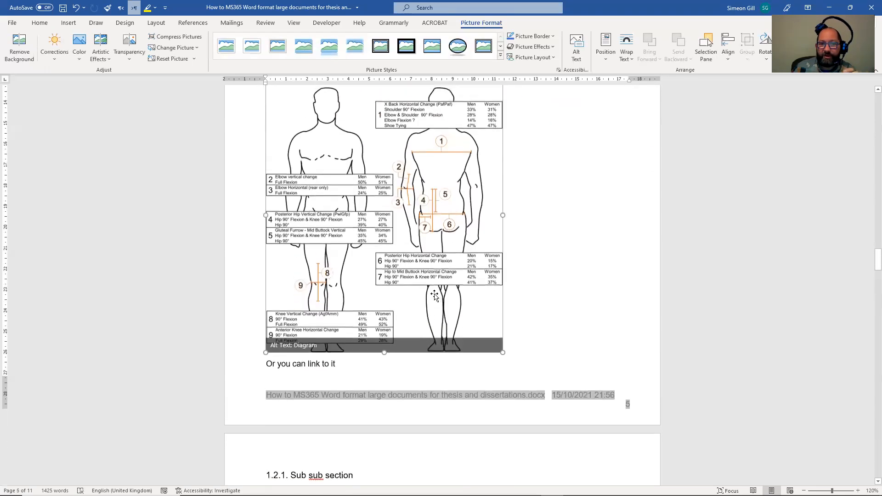
Step: Scroll to page 6, where 'Or you can link to it' sits above the 1.2.1 heading
scroll("up", 3)
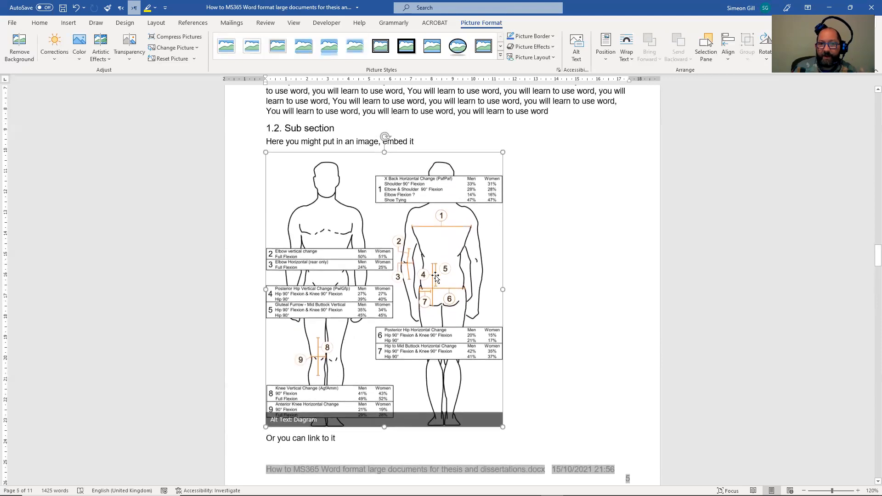
scroll("up", 3)
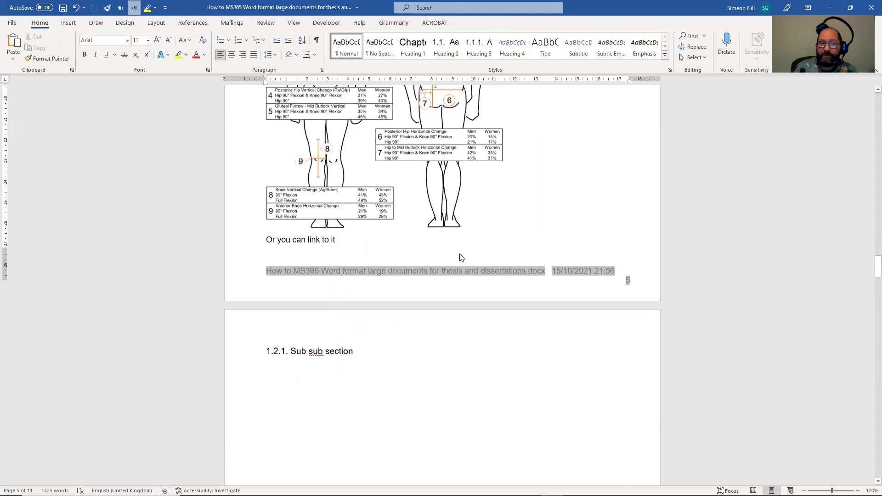
scroll("down", 3)
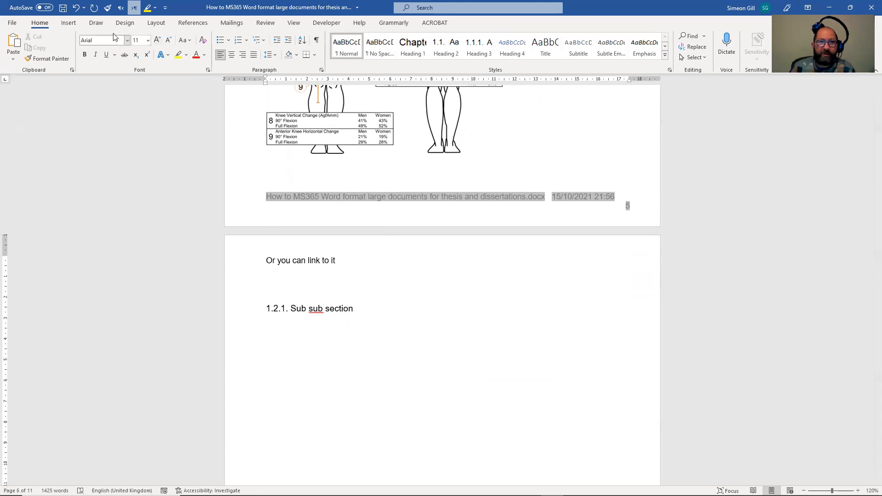
Step: Insert B04b Pheasant Msrmnt Chng.jpg below 'Or you can link to it' using Link to File
left_click(68, 22)
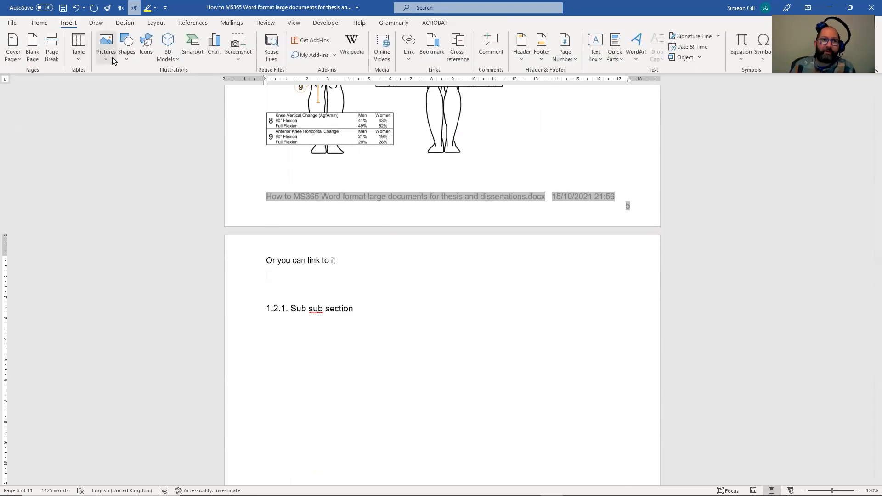
left_click(106, 43)
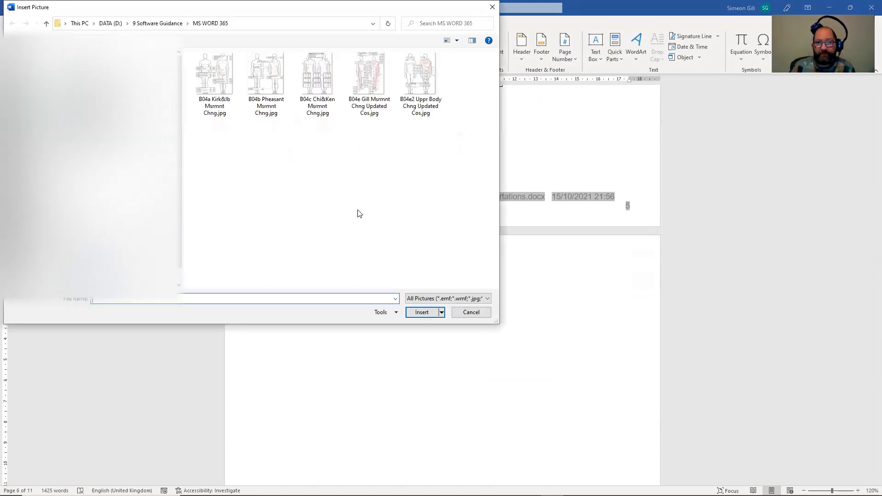
left_click(214, 74)
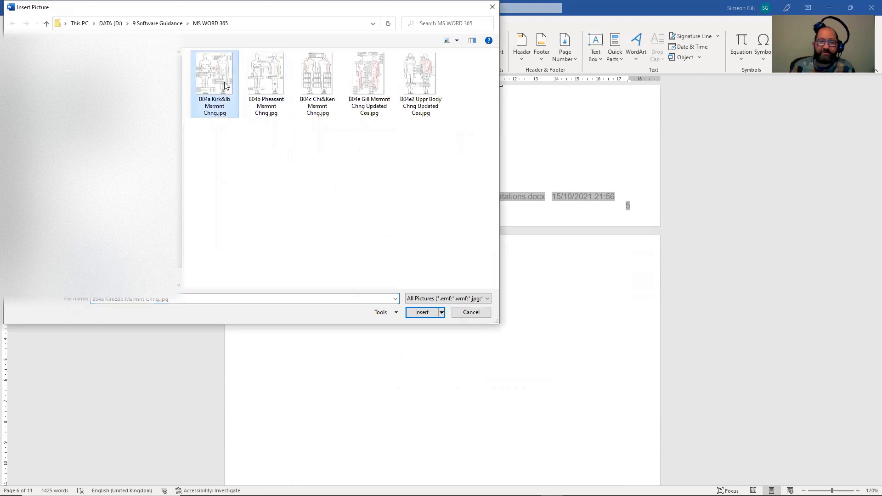
left_click(265, 73)
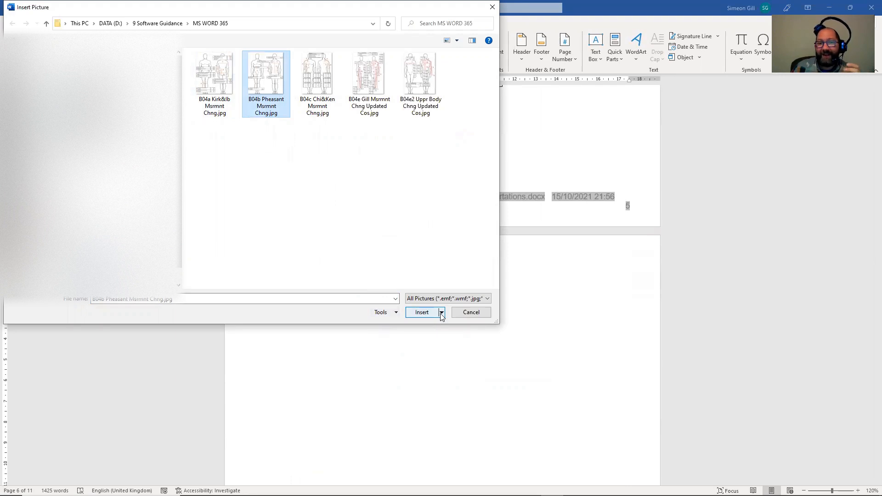
left_click(440, 313)
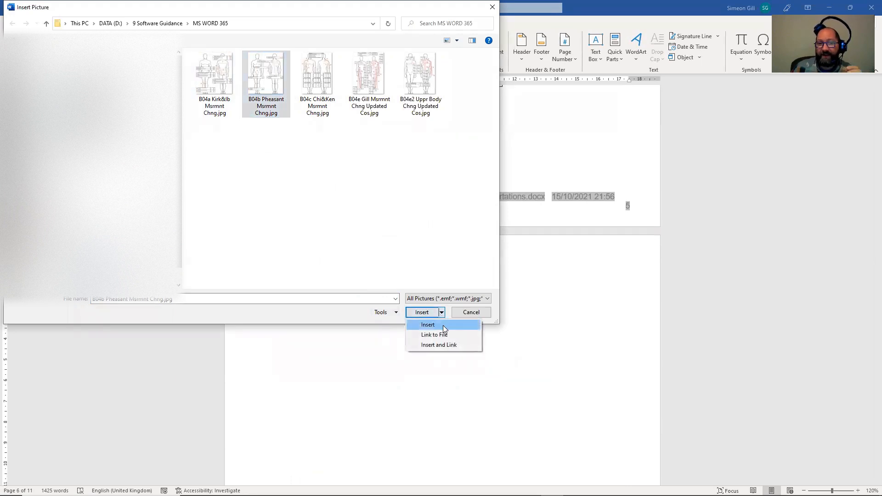
mouse_move(443, 335)
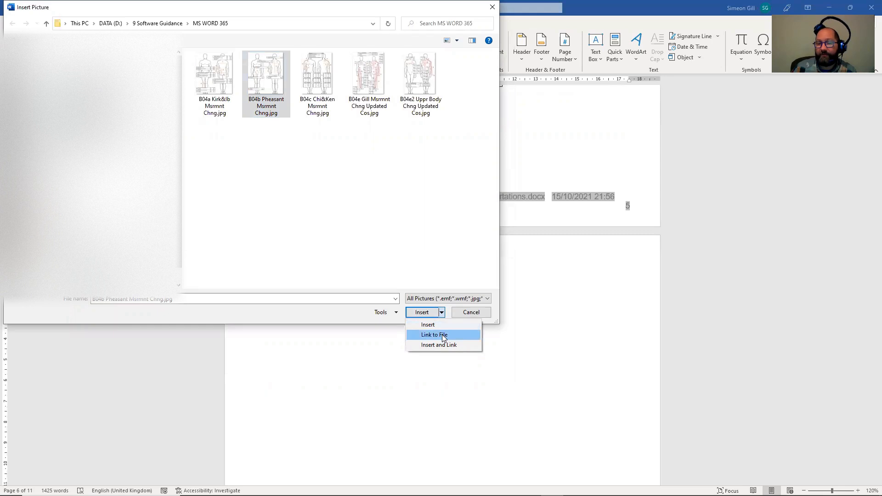
left_click(433, 333)
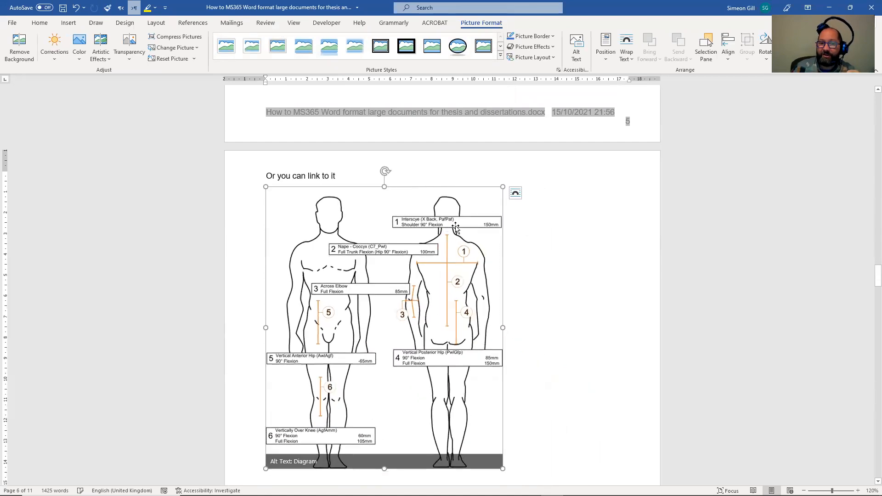
scroll("down", 3)
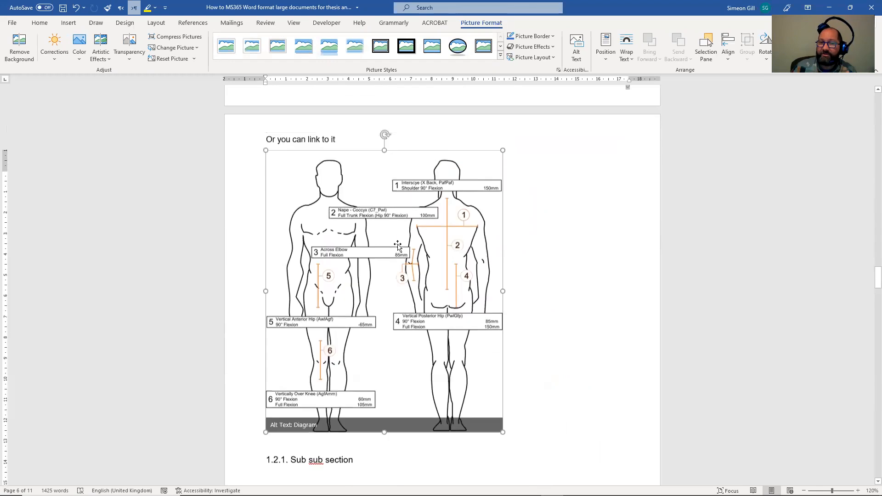
scroll("up", 3)
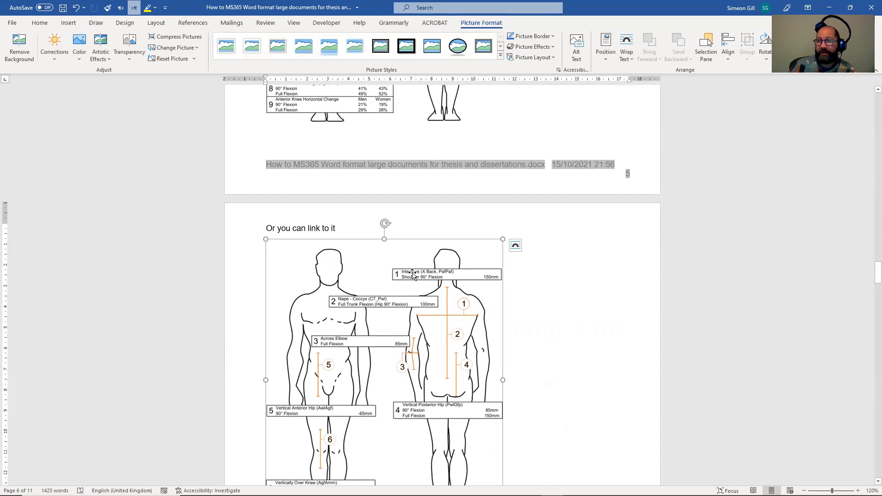
mouse_move(411, 279)
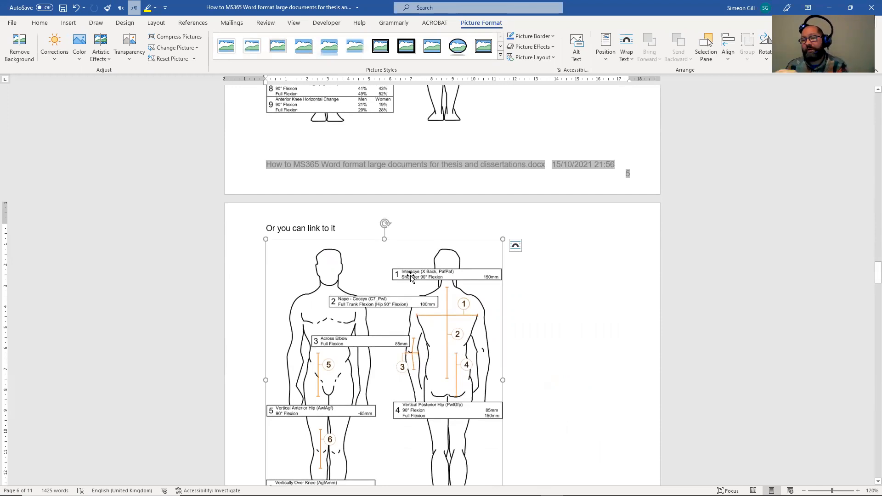
mouse_move(414, 264)
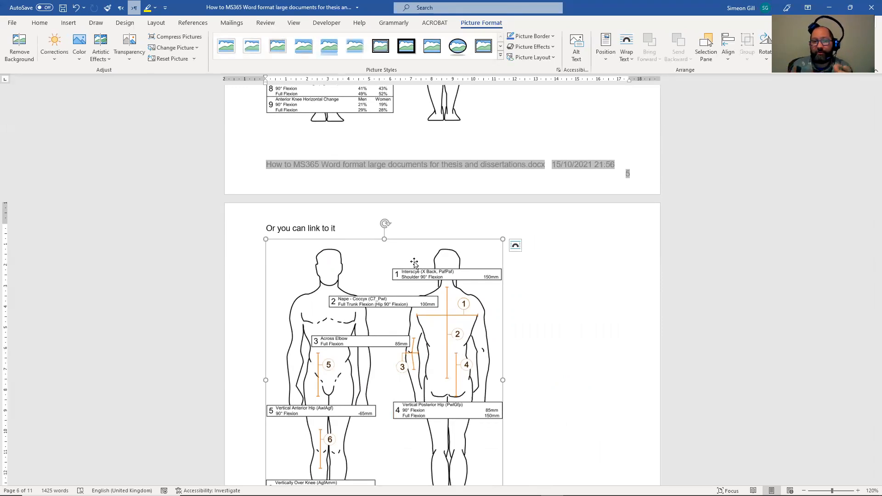
scroll("down", 3)
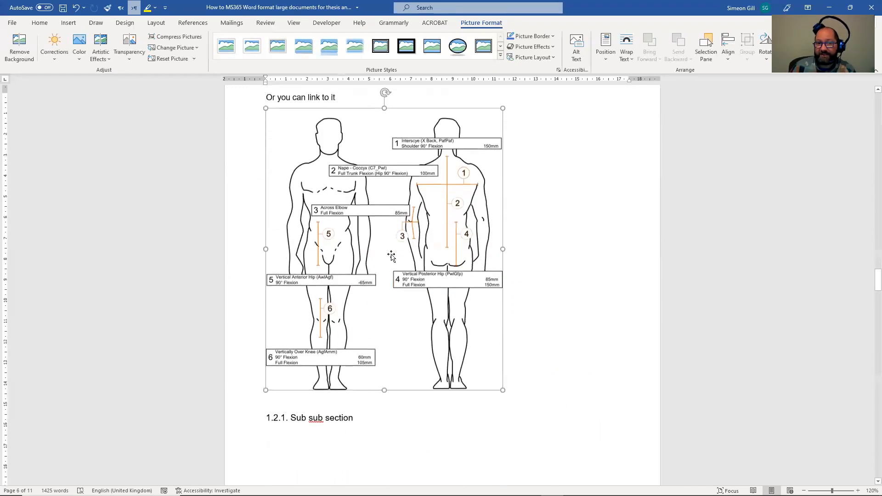
scroll("up", 3)
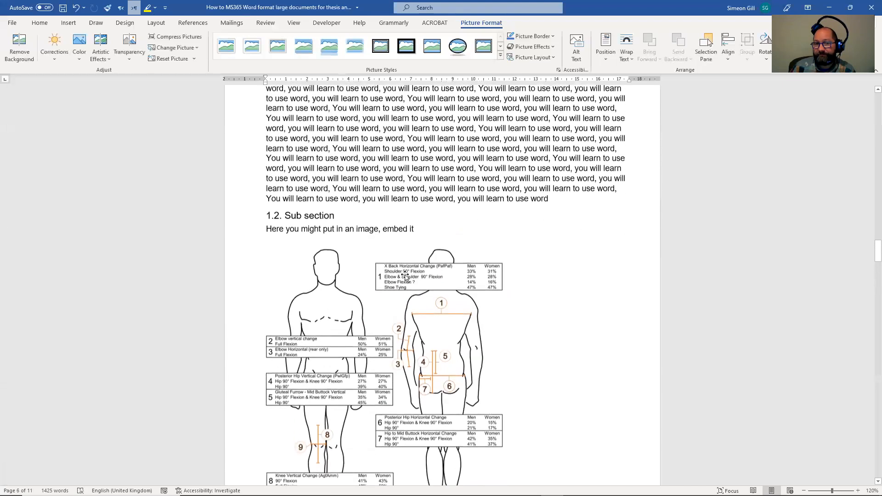
scroll("down", 3)
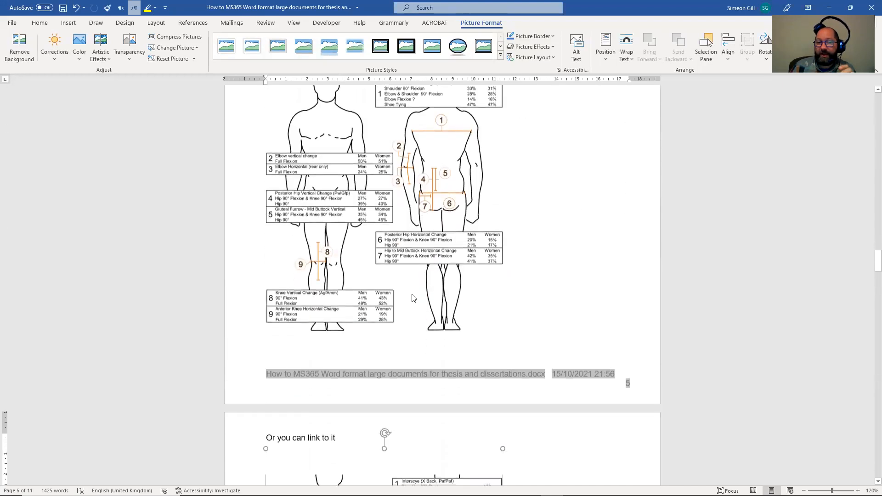
scroll("down", 3)
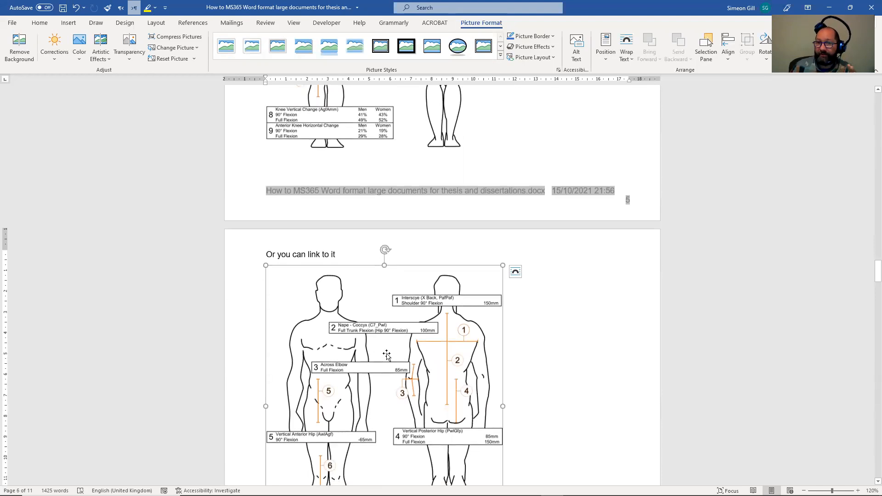
scroll("up", 3)
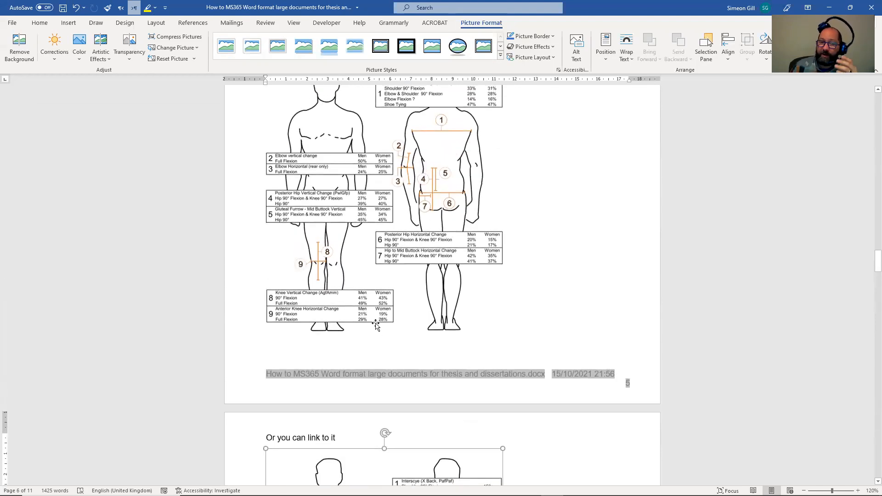
scroll("up", 3)
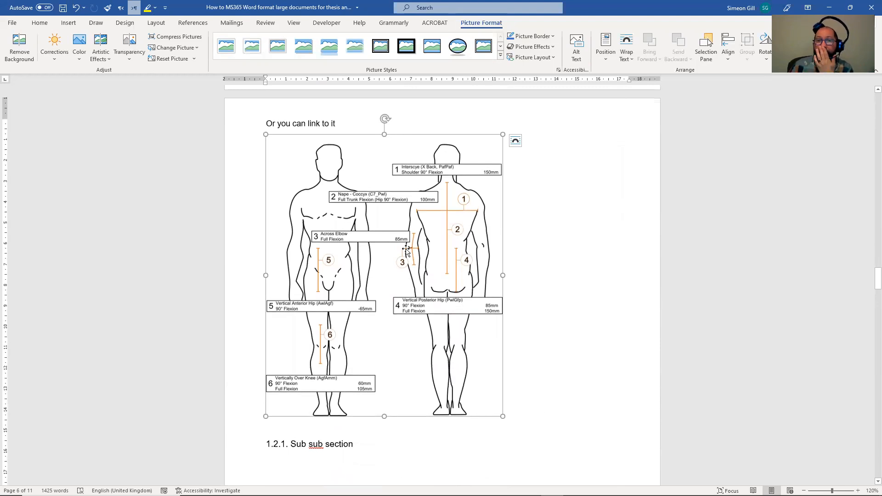
mouse_move(505, 141)
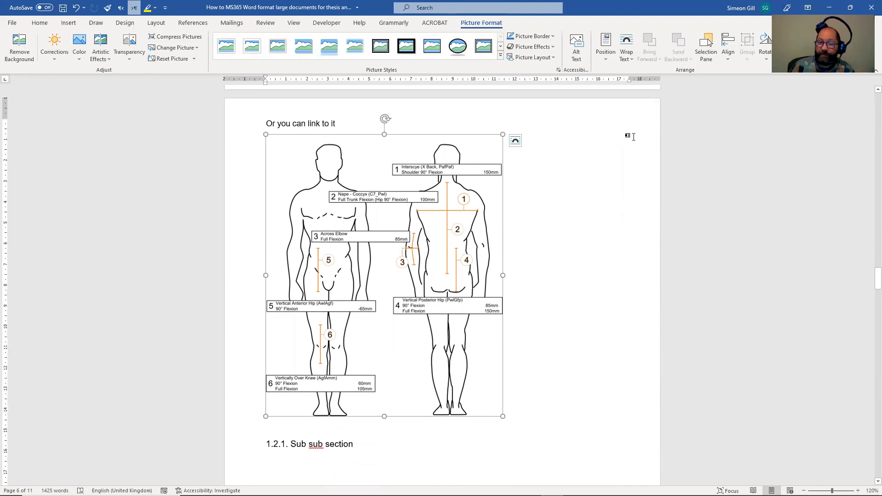
mouse_move(463, 183)
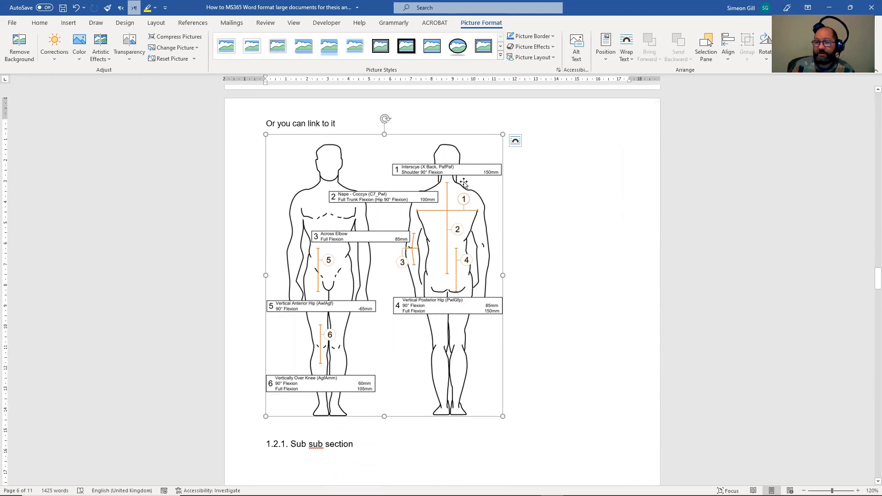
mouse_move(438, 215)
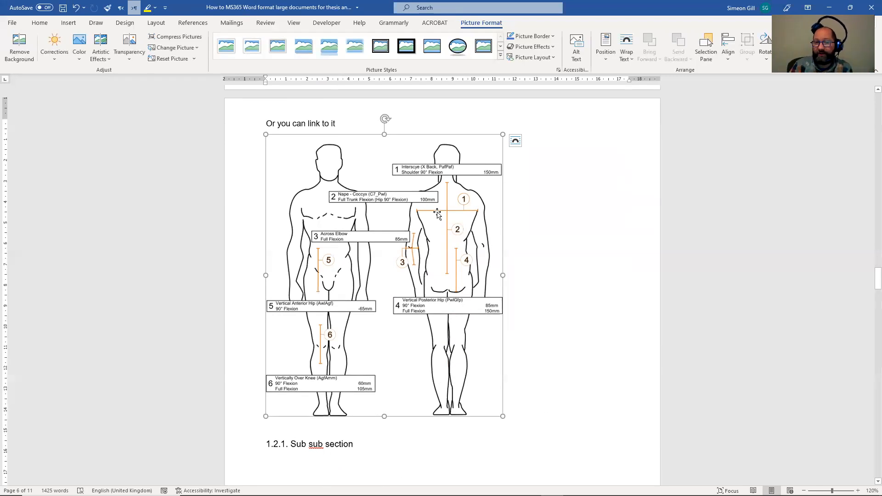
mouse_move(433, 224)
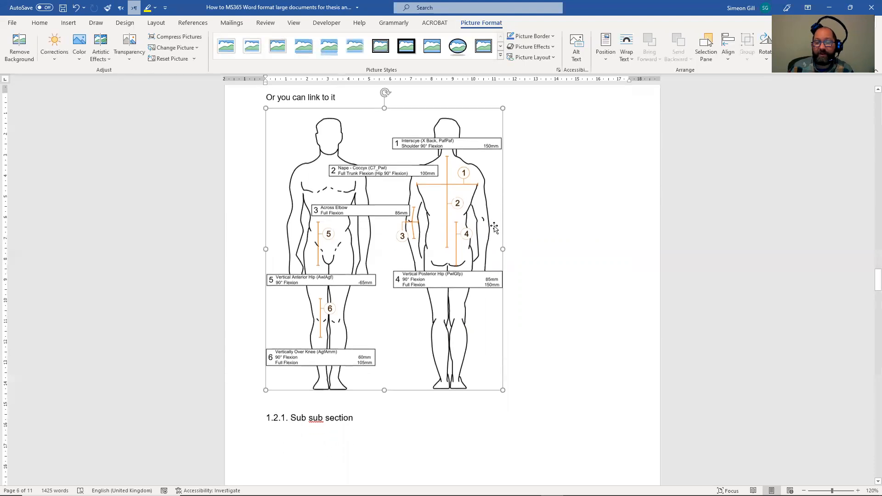
Step: Place the cursor on the blank line under the 1.2.1 Sub sub section heading
left_click(266, 276)
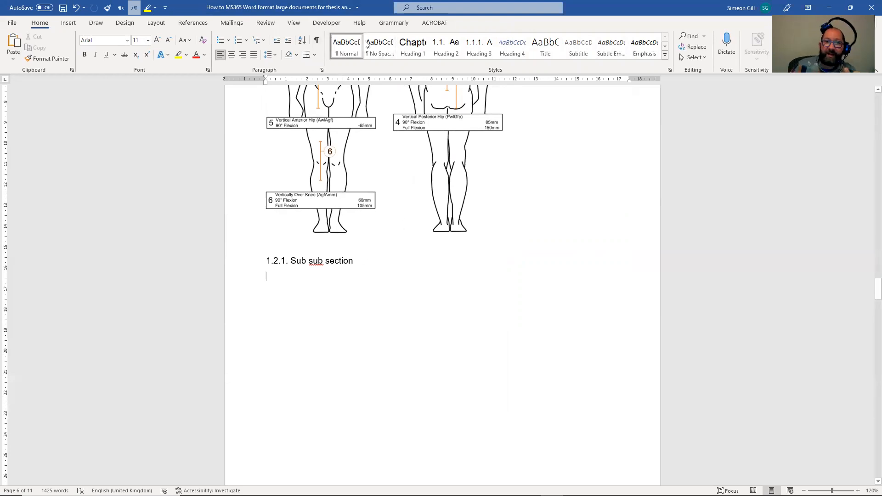
mouse_move(276, 298)
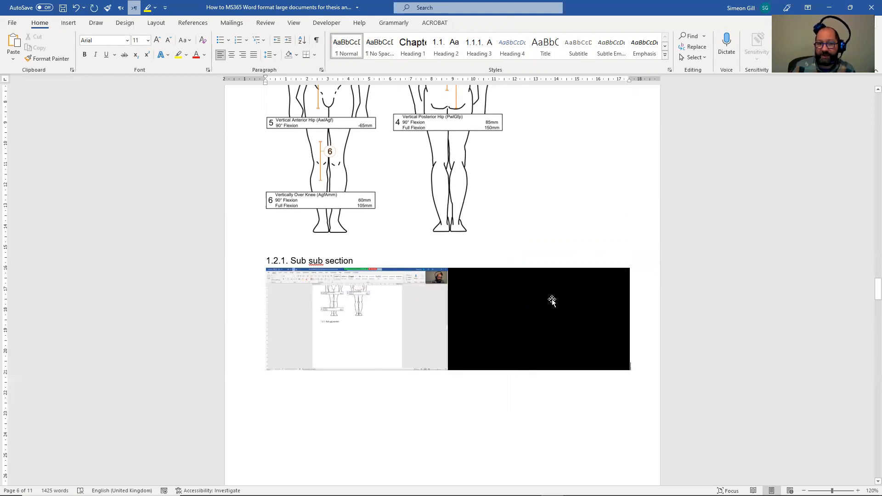
mouse_move(526, 298)
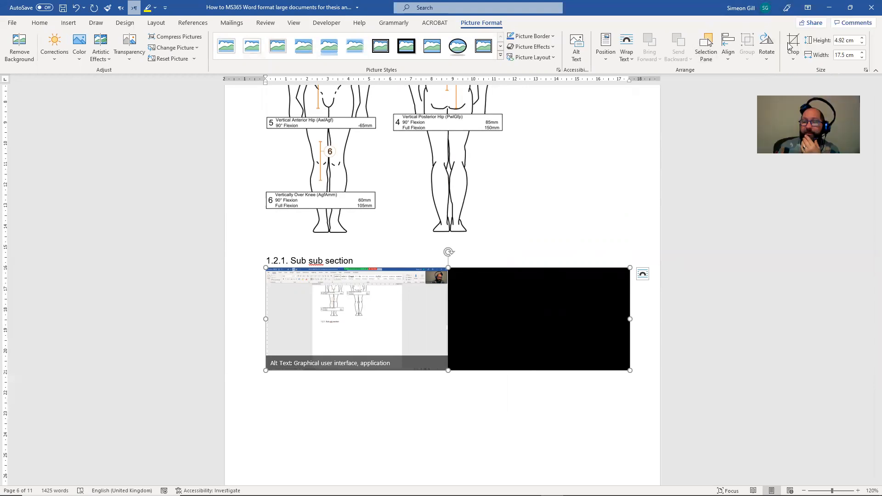
mouse_move(792, 47)
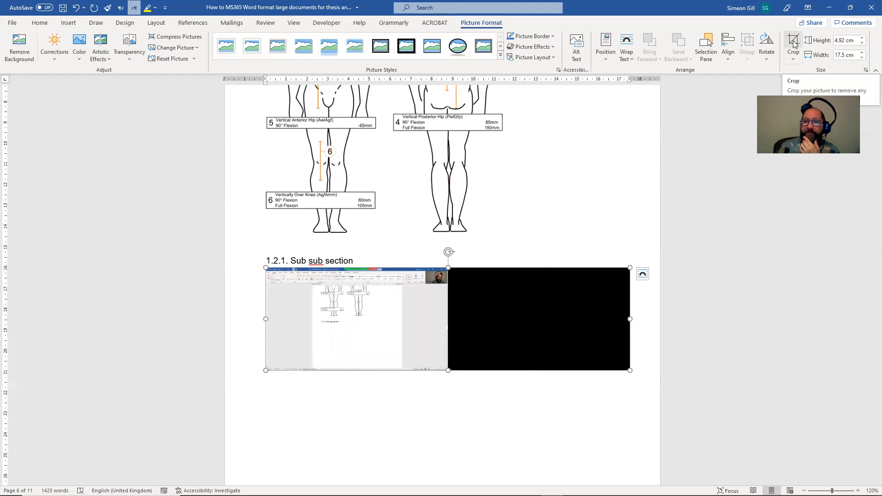
Step: Crop the screenshot's black half and compress it with cropped areas deleted
left_click(792, 45)
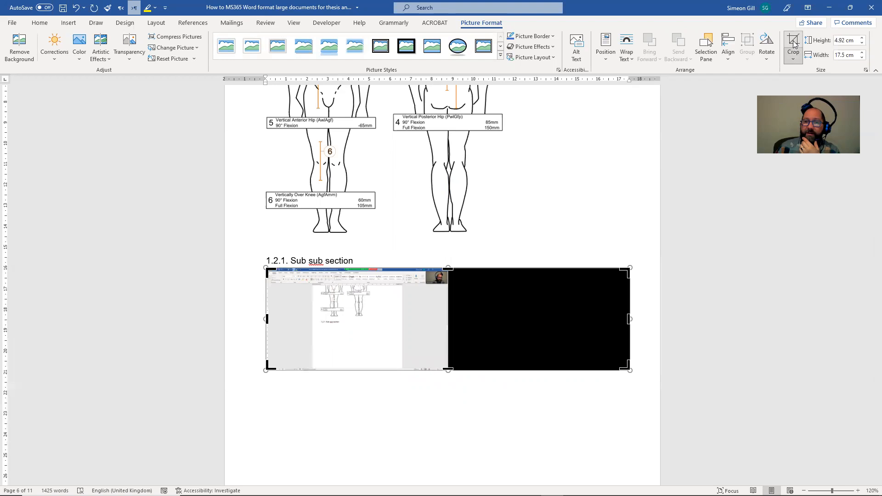
mouse_move(628, 319)
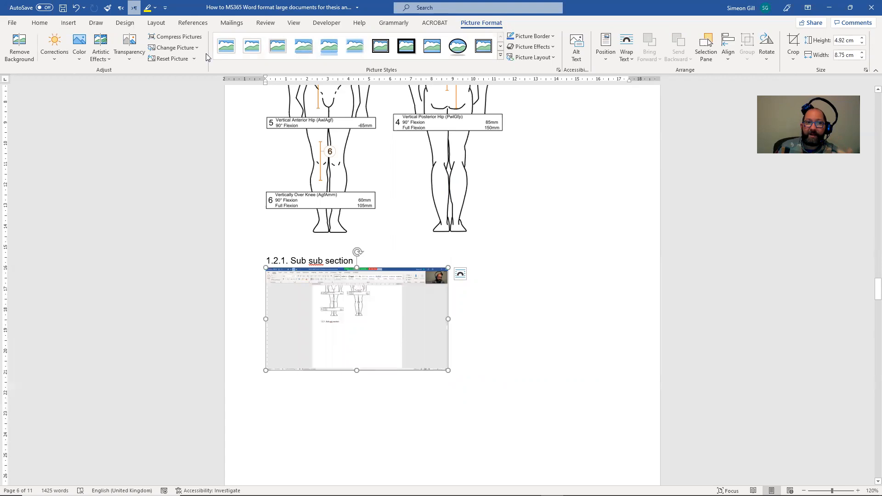
left_click(176, 36)
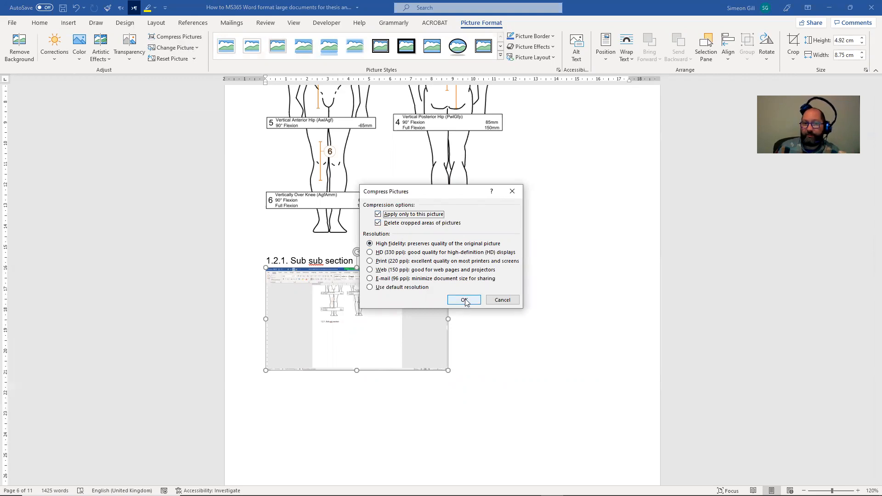
left_click(463, 300)
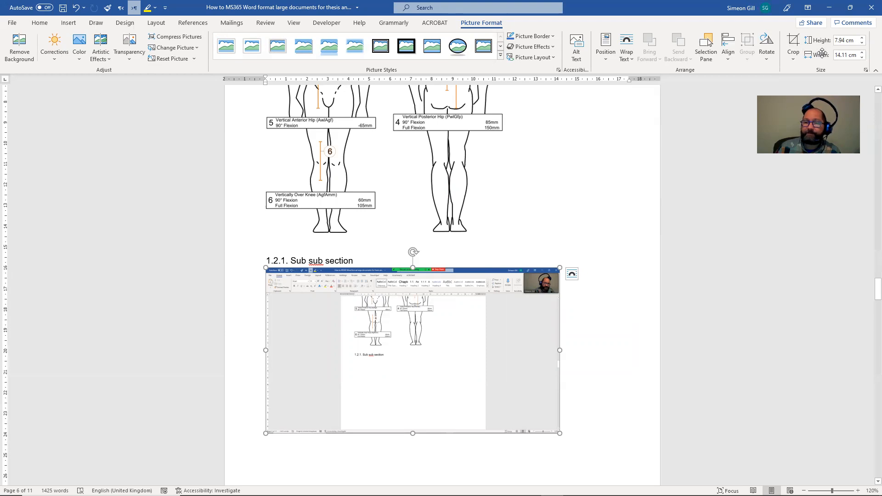
Step: Scroll back to the embedded body-measurement image under 1.2 Sub section
scroll("down", 3)
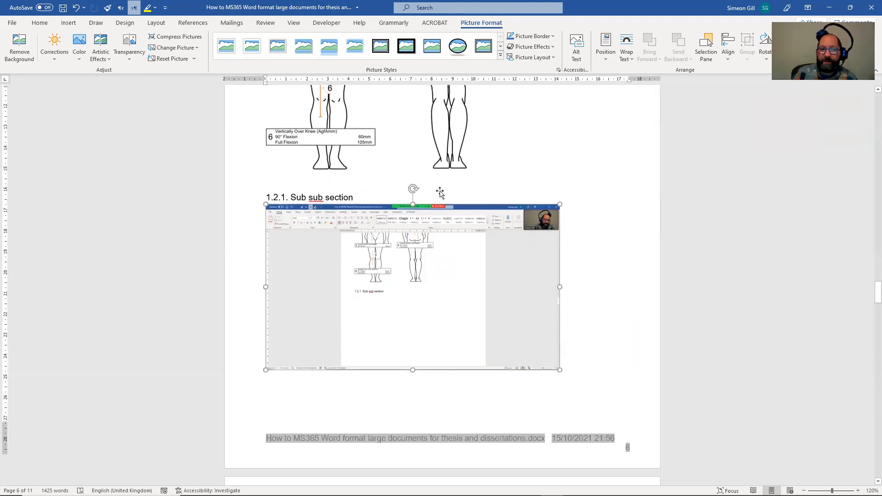
scroll("down", 3)
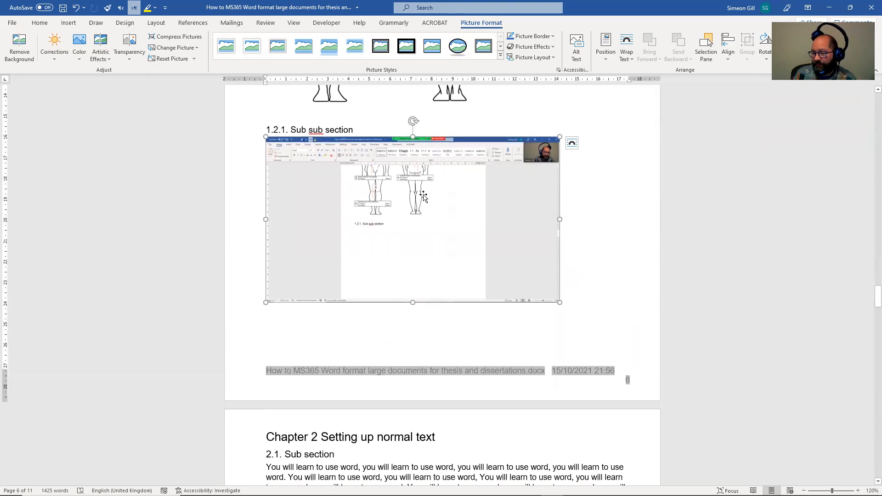
scroll("up", 3)
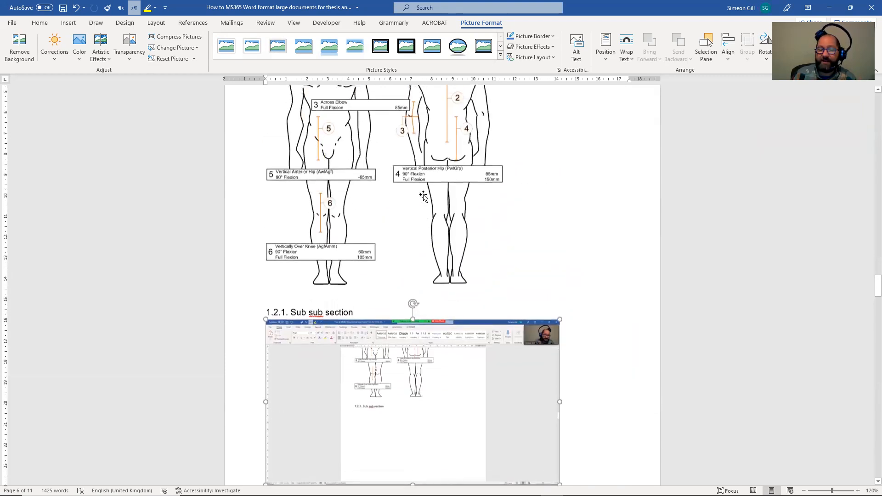
scroll("up", 3)
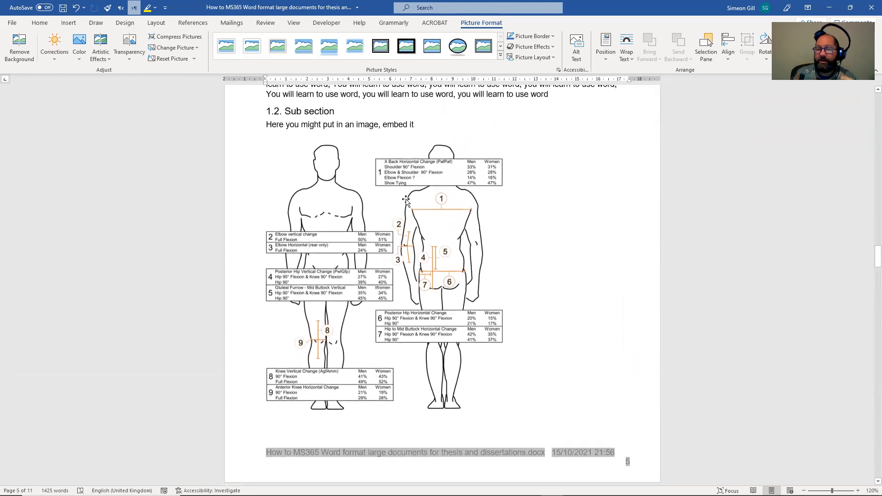
mouse_move(384, 211)
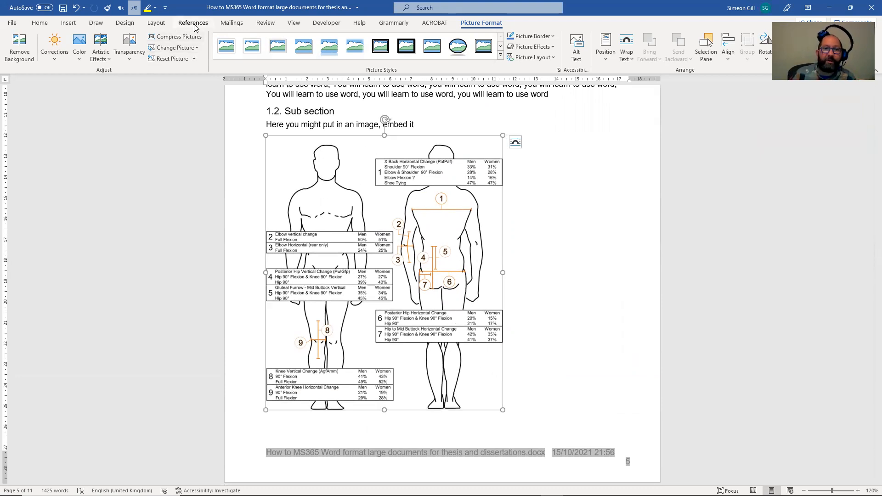
Step: Set figure caption numbering to include the chapter number
left_click(192, 23)
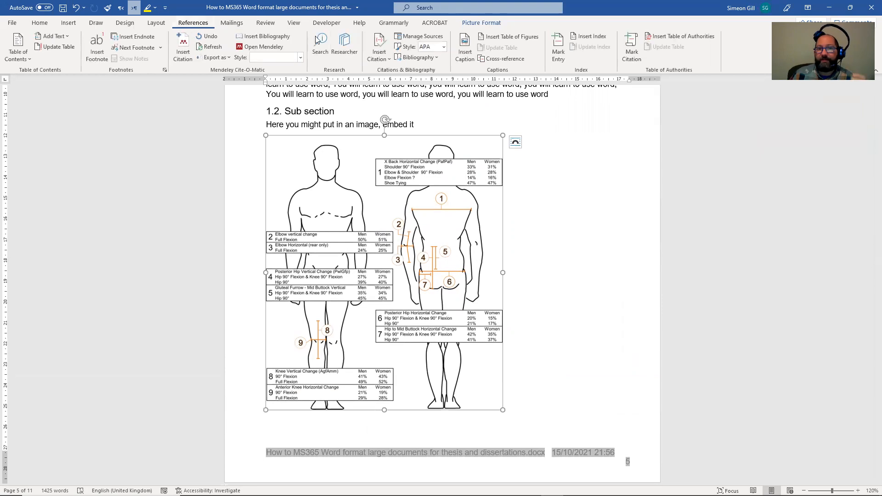
mouse_move(465, 46)
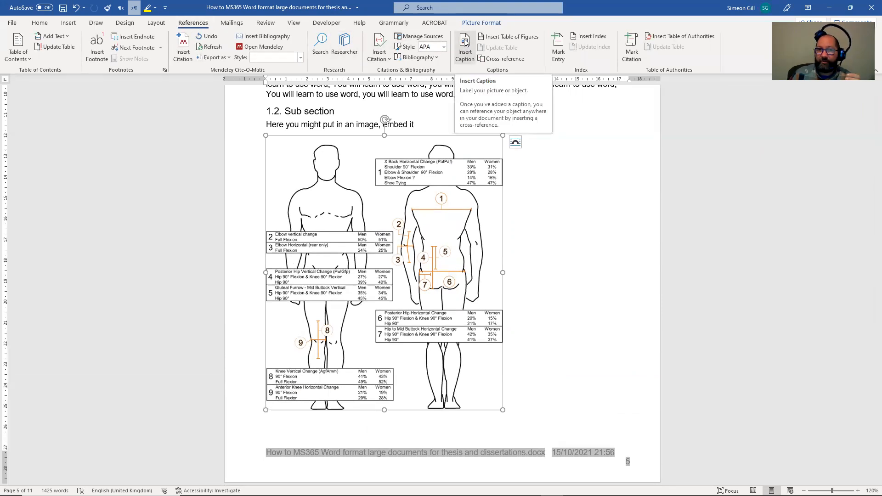
left_click(464, 47)
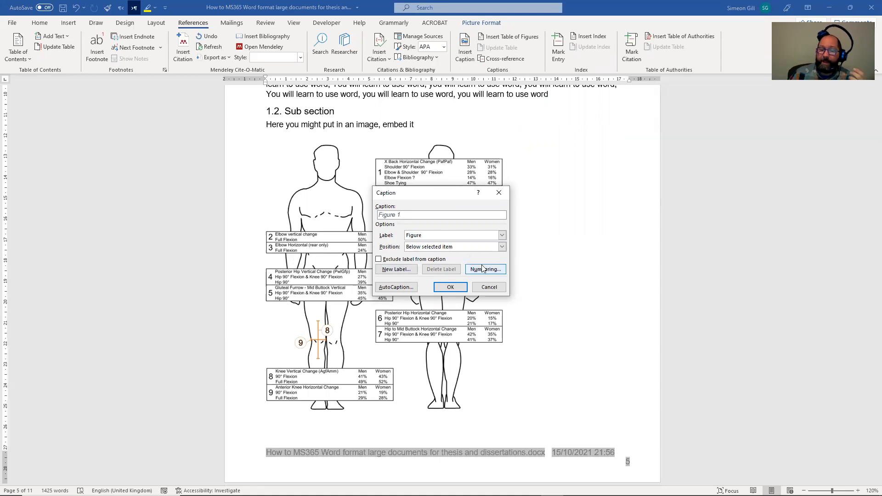
left_click(484, 269)
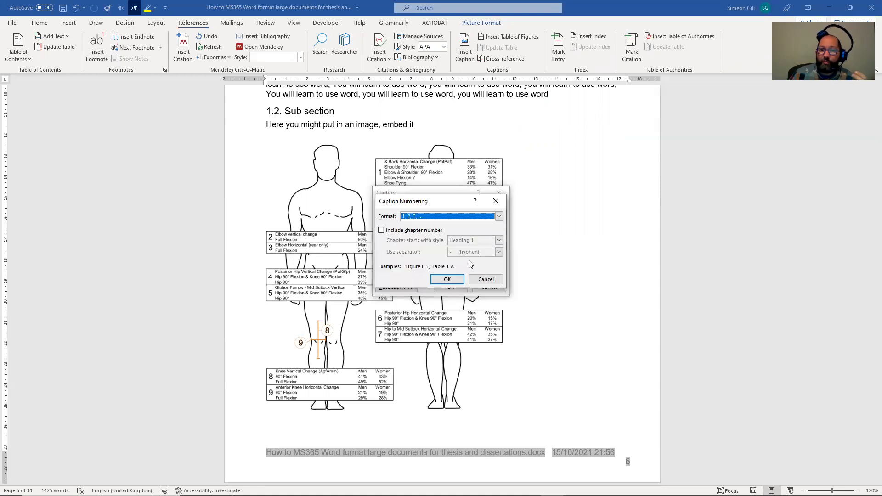
left_click(381, 230)
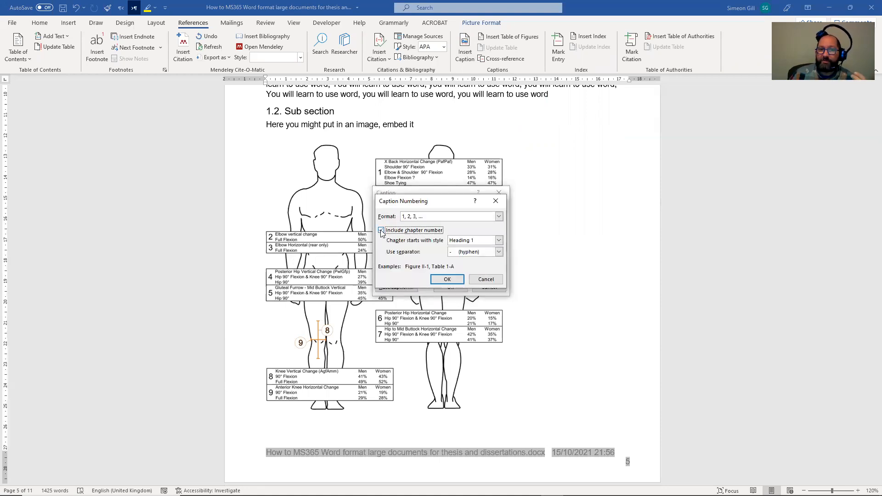
left_click(381, 230)
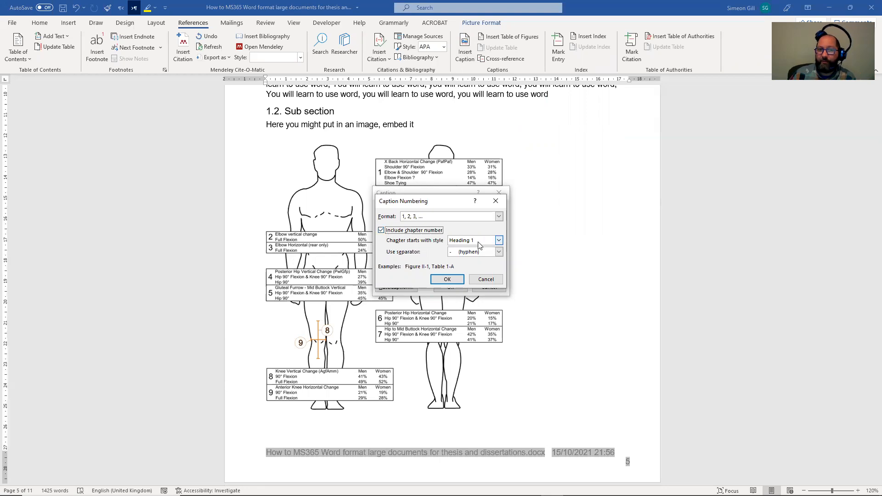
mouse_move(461, 276)
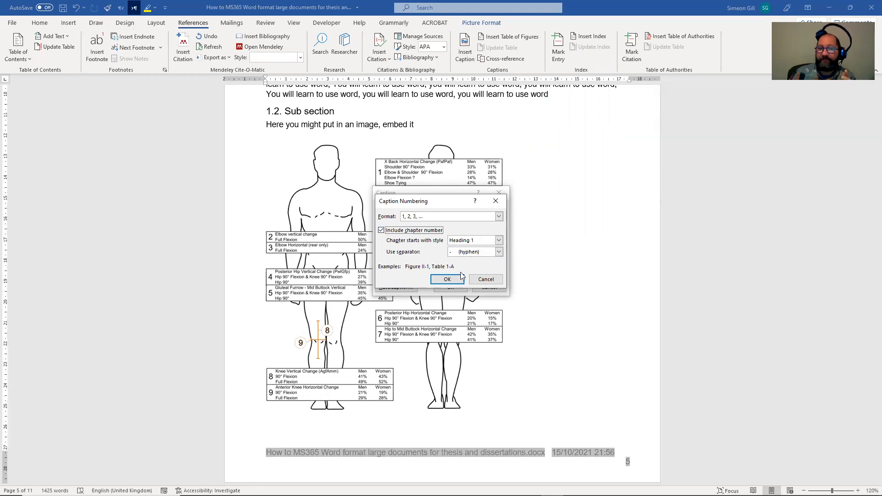
left_click(447, 279)
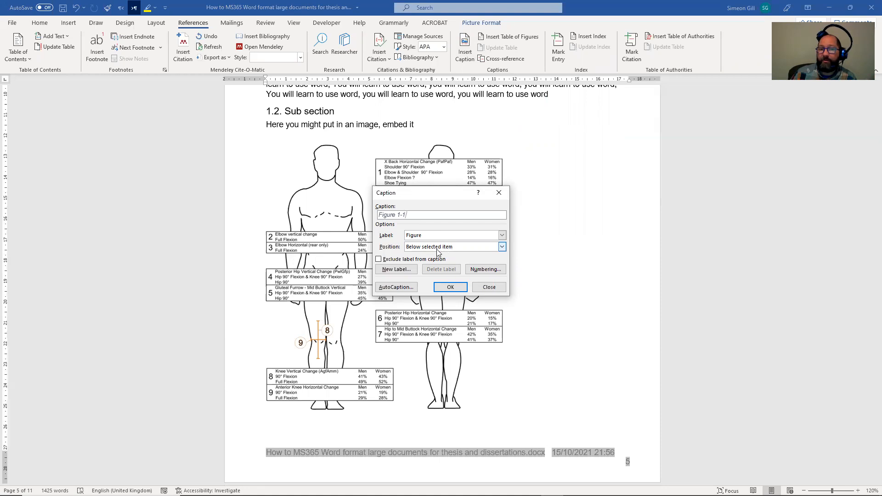
Step: Insert the caption 'Figure 1-1 Image 1' below the first image
left_click(449, 286)
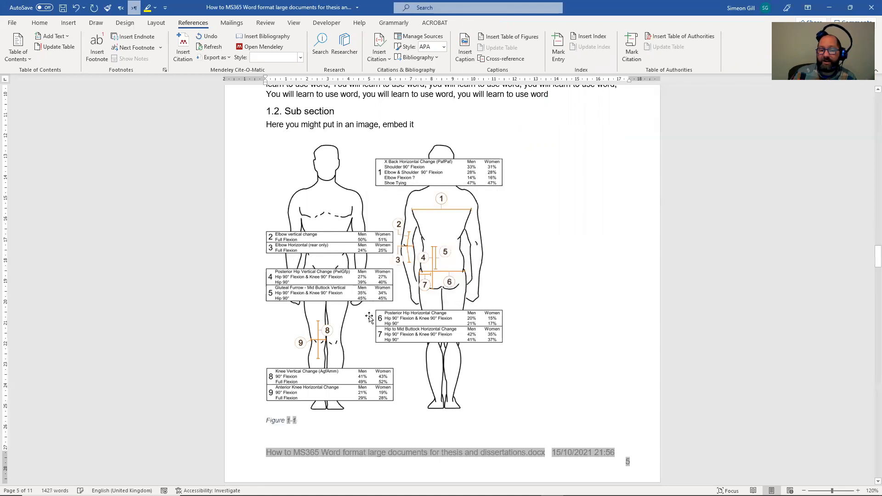
scroll("down", 3)
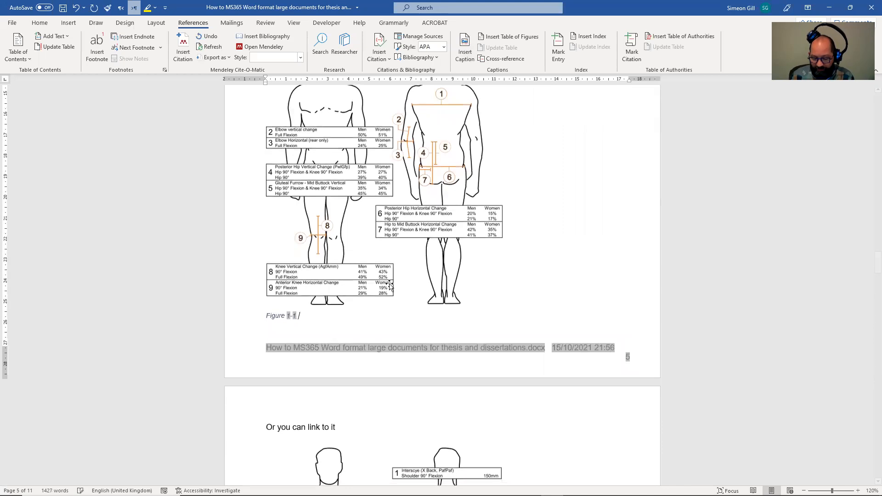
type("Image 1")
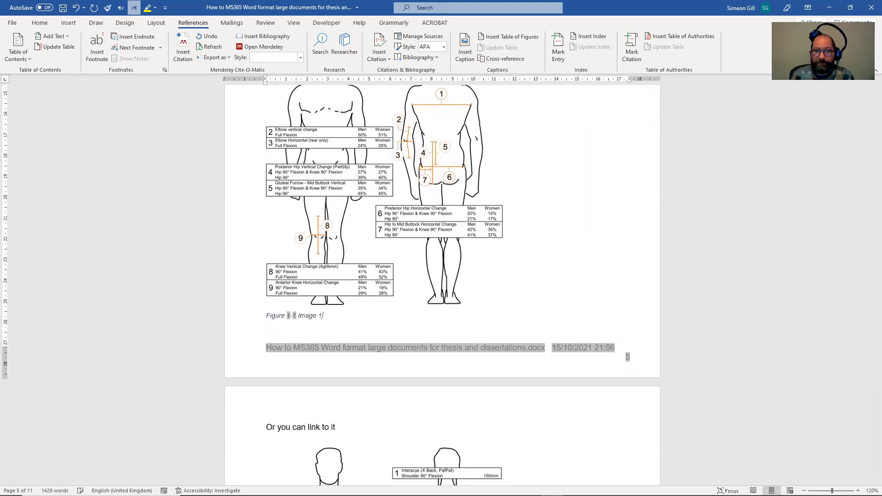
scroll("down", 3)
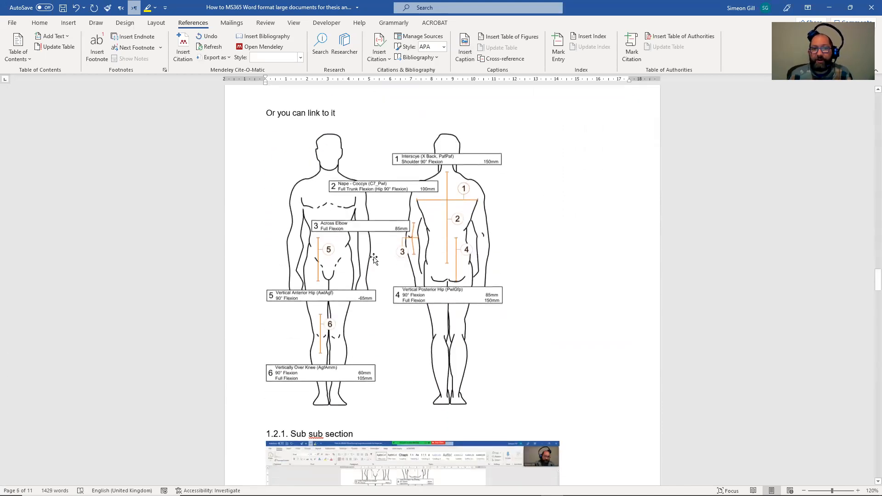
Step: Caption the linked second image 'Figure 1-2 Figure 2'
left_click(384, 264)
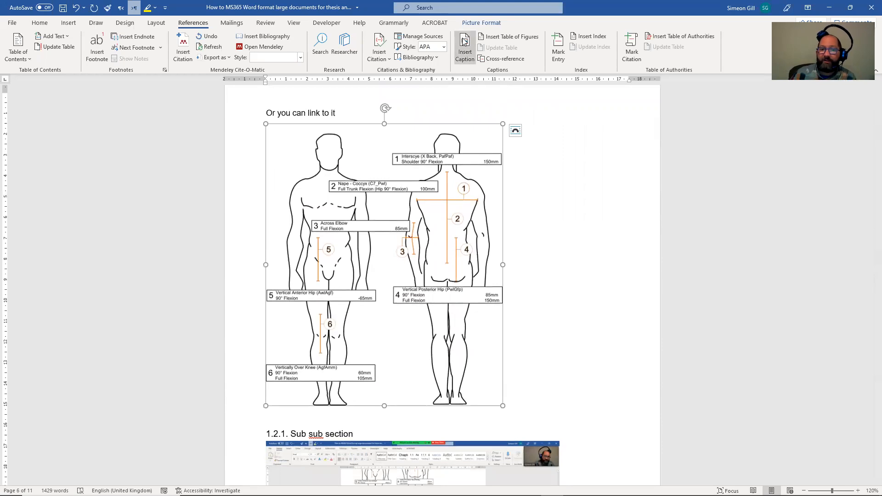
left_click(465, 46)
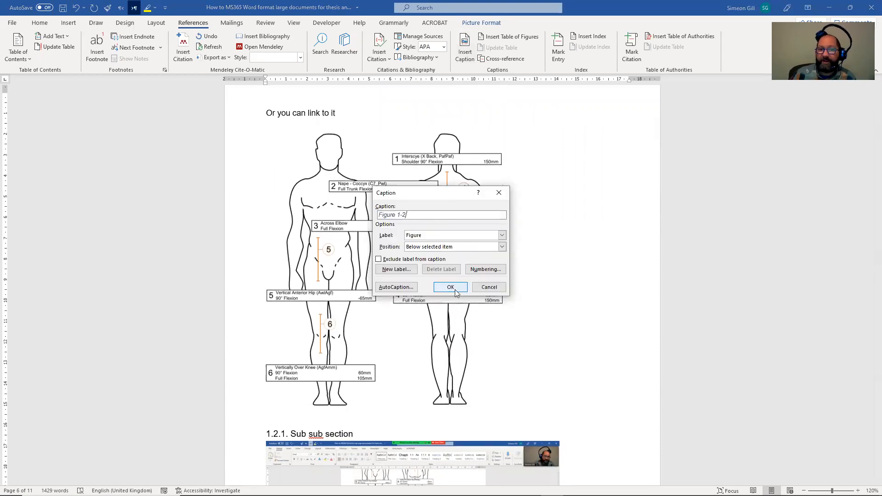
left_click(450, 287)
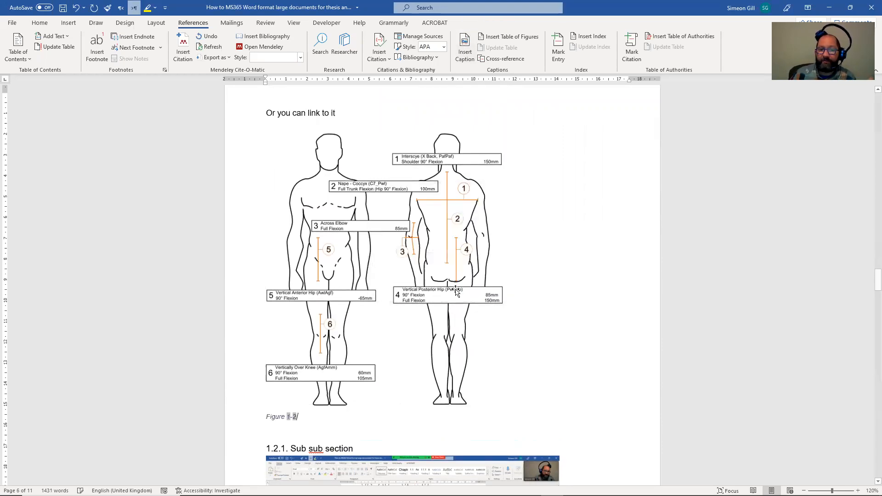
type("Fig")
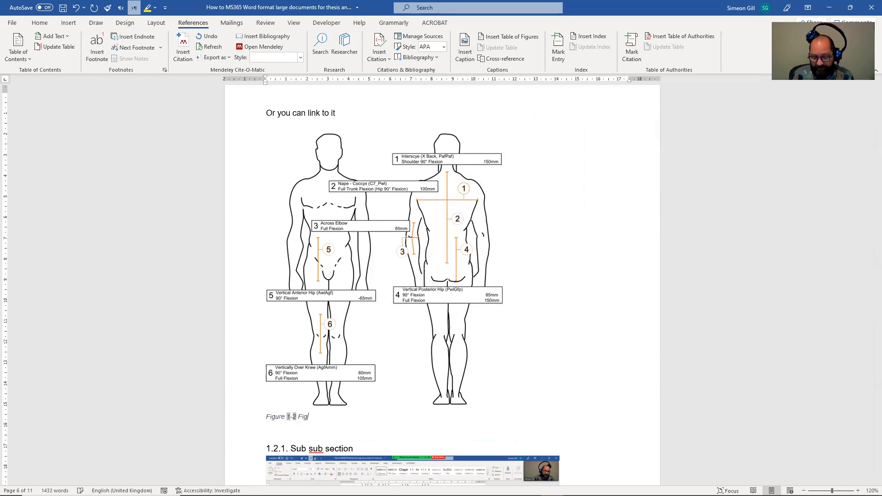
type("ure 2")
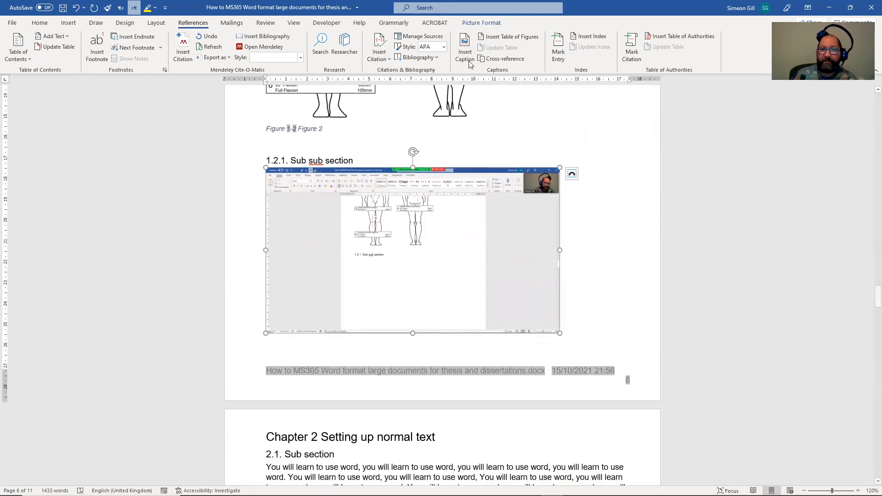
Step: Add the caption 'Figure 1-3 Figure 3' below the 1.2.1 Sub sub section screenshot
left_click(464, 47)
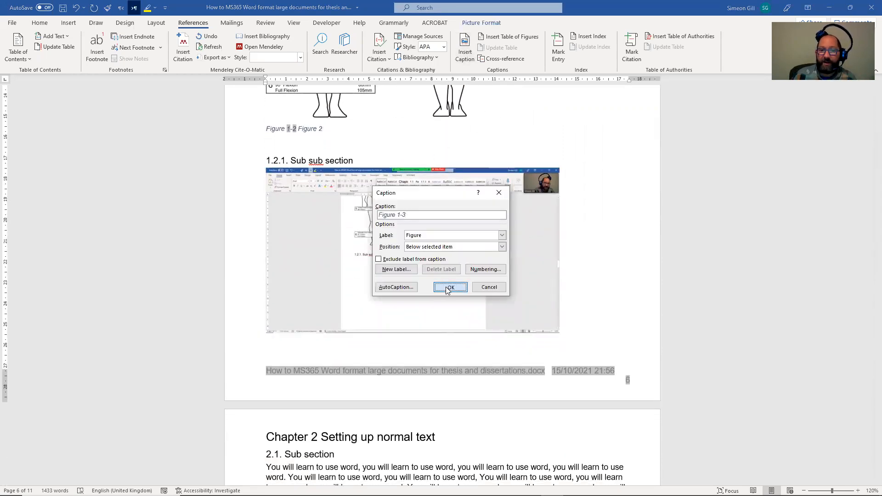
left_click(450, 287)
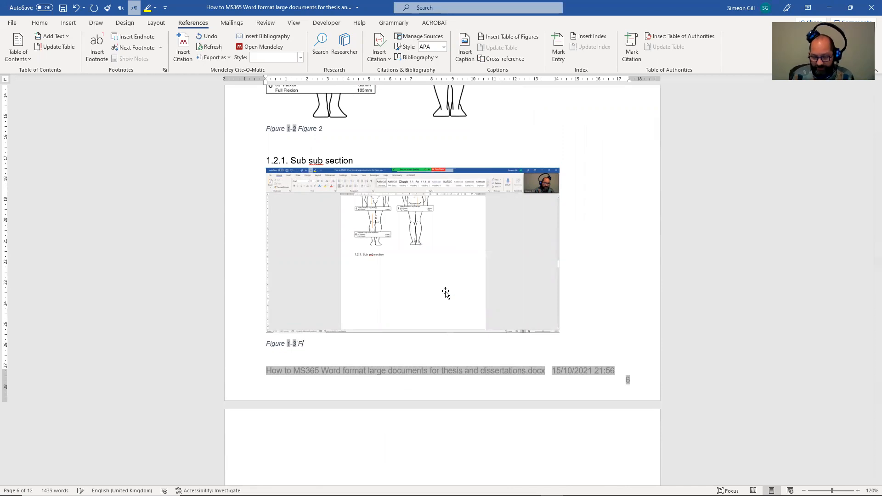
type("igure 3")
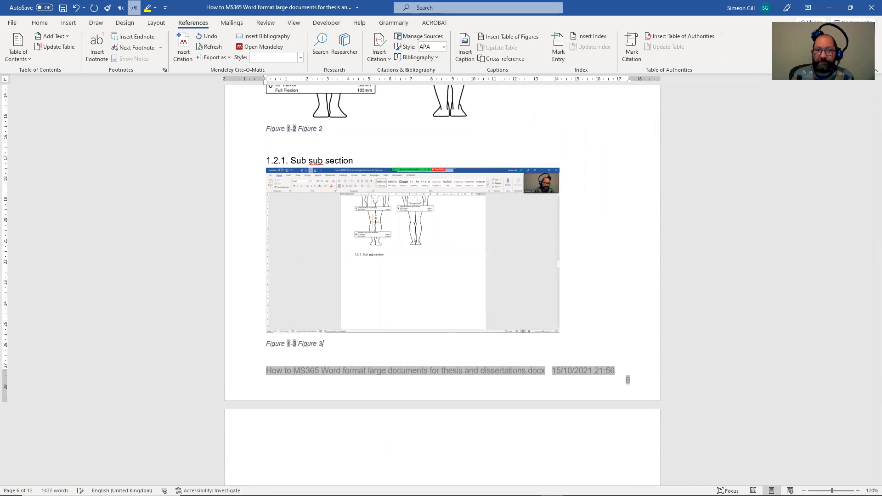
scroll("up", 3)
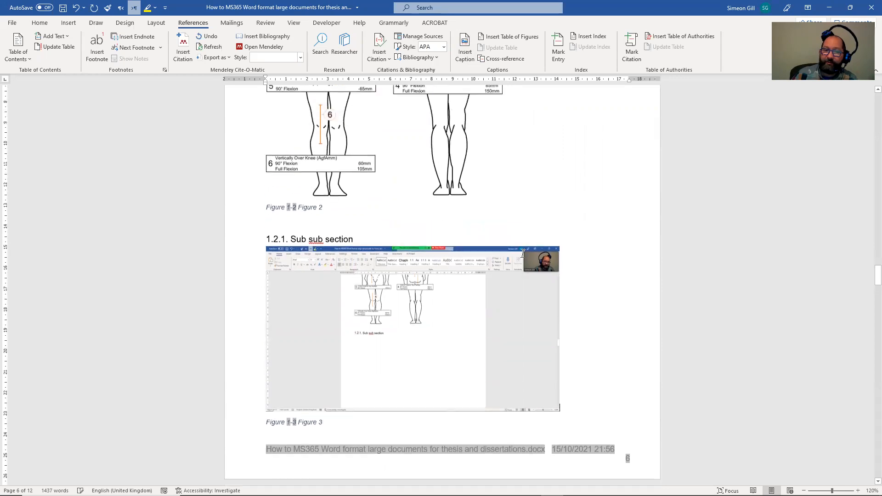
scroll("up", 3)
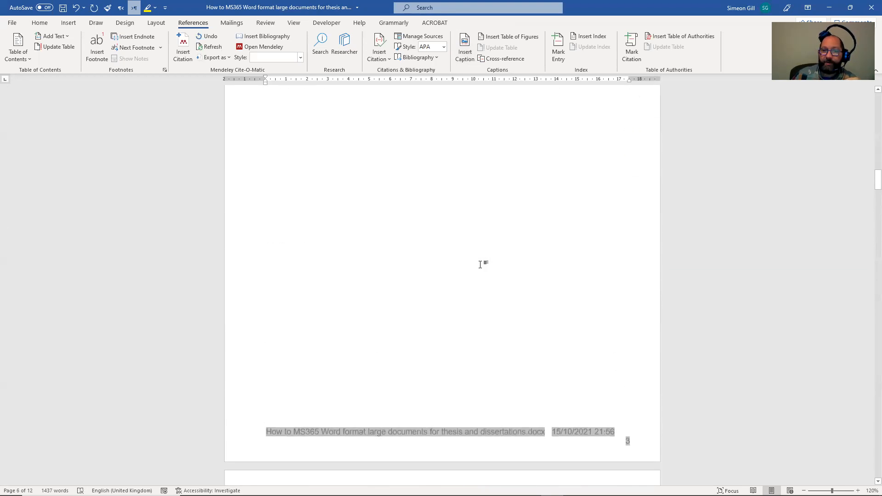
Step: Scroll to the empty Table of Figures page and open the Table of Contents dropdown
scroll("down", 3)
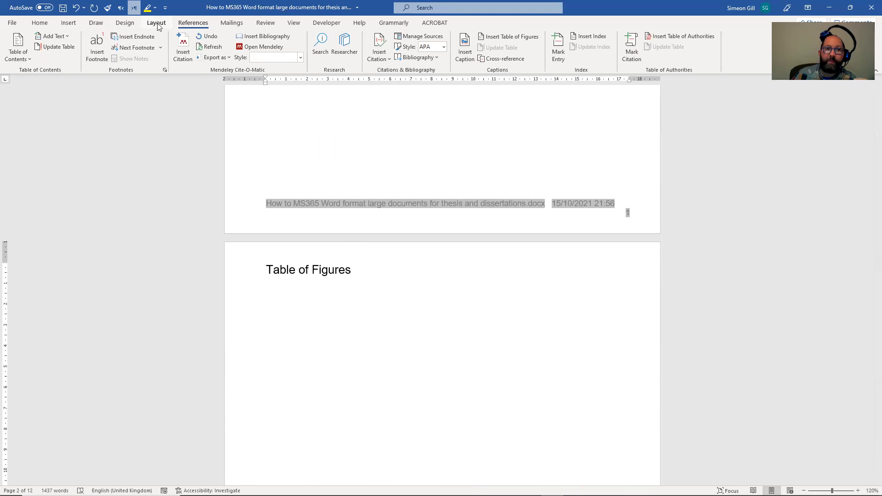
left_click(17, 47)
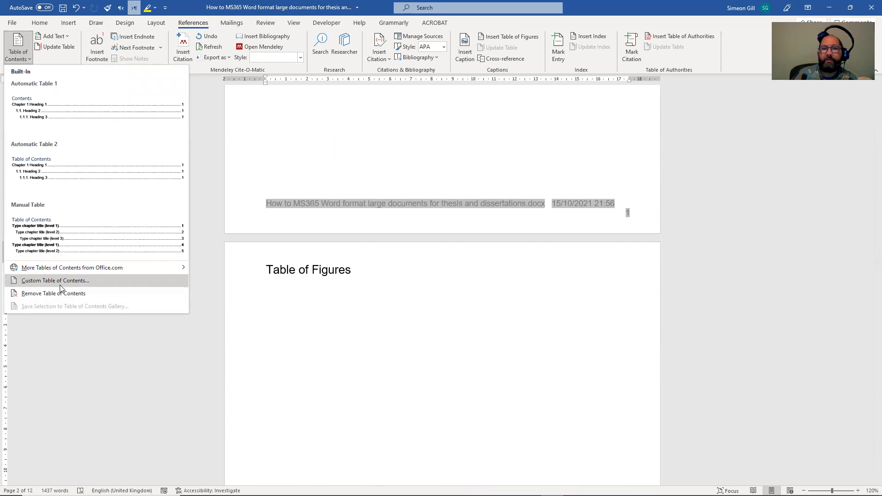
Step: Open the custom Table of Contents dialog and keep the Formats choice 'From template'
left_click(55, 280)
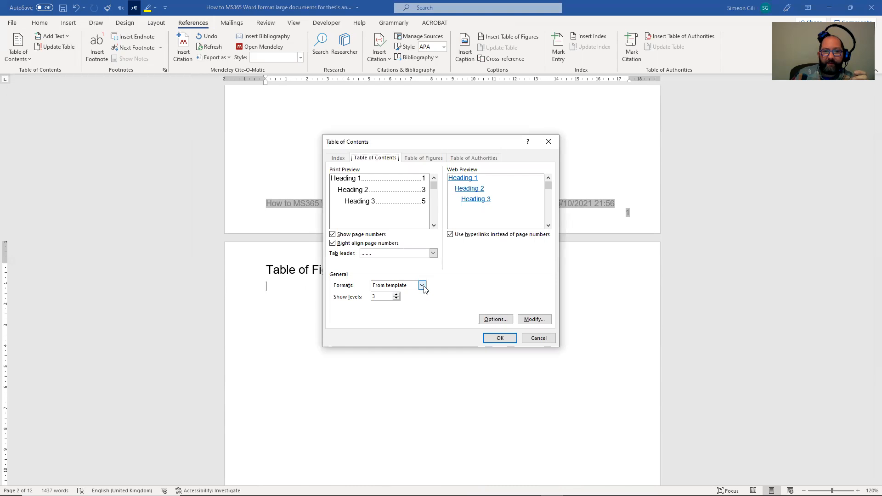
left_click(423, 285)
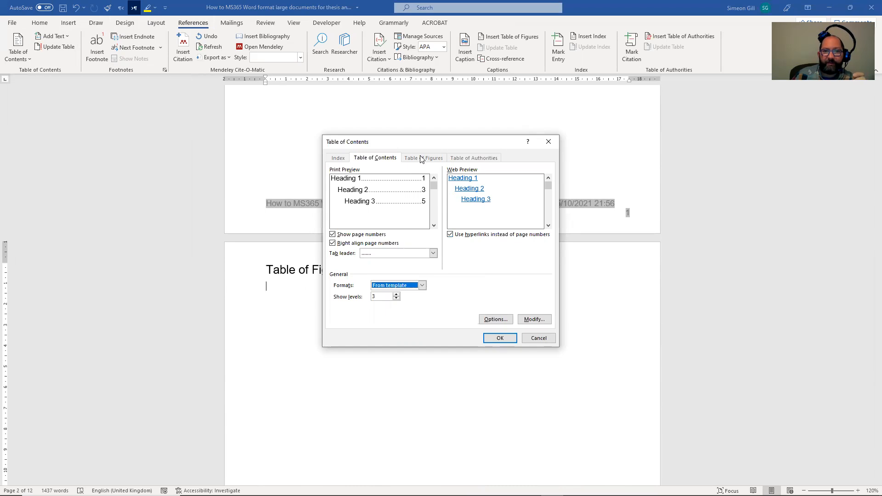
mouse_move(340, 162)
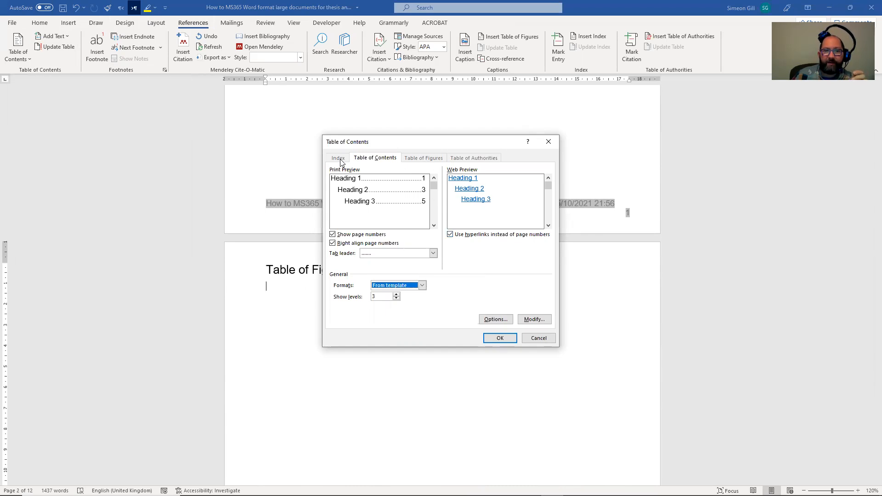
mouse_move(412, 273)
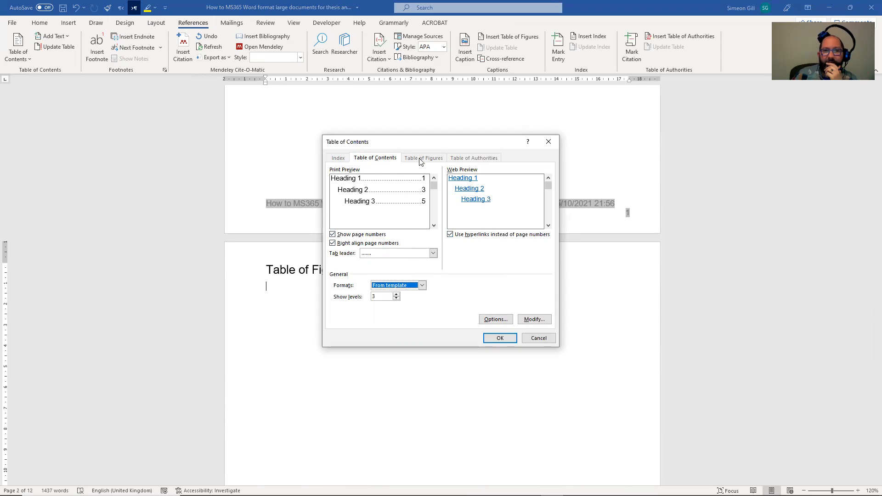
mouse_move(537, 338)
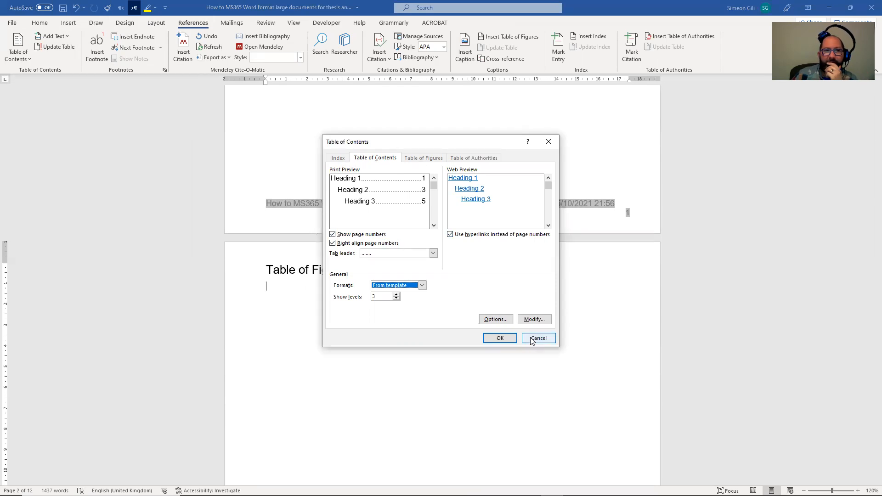
left_click(422, 285)
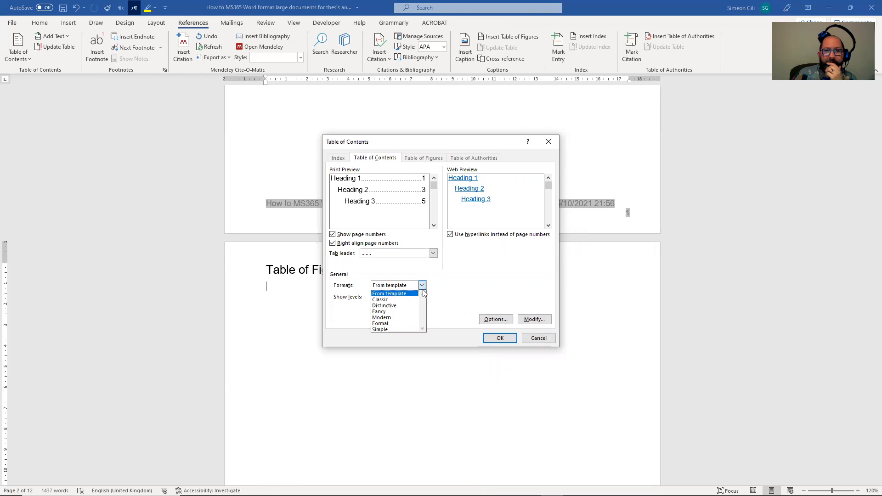
left_click(388, 293)
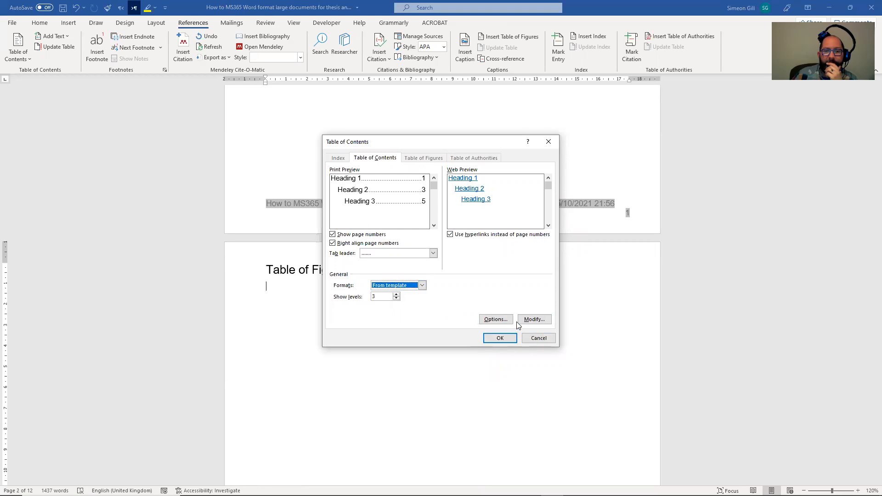
Step: Review the Options and Modify style settings, then cancel the dialog without inserting
left_click(495, 319)
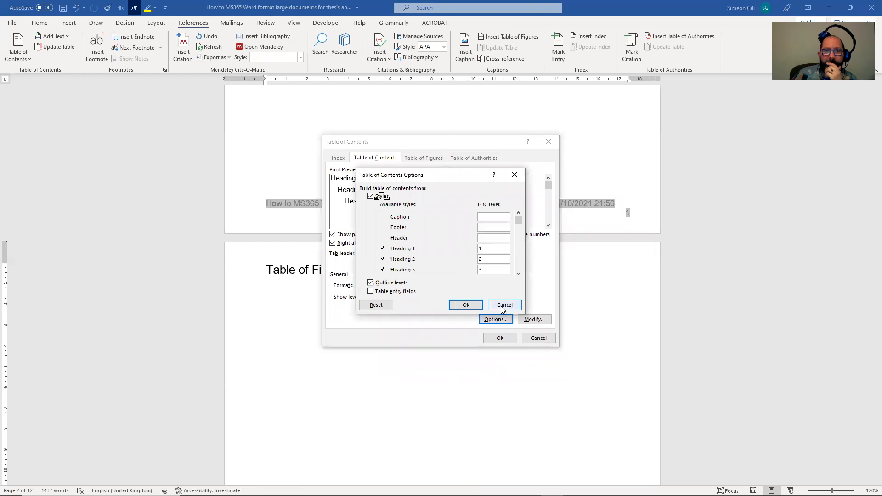
left_click(504, 304)
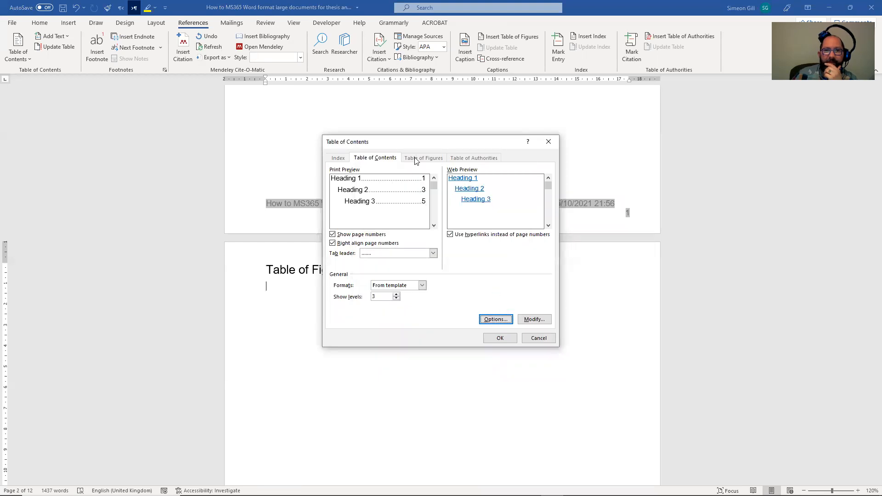
left_click(533, 318)
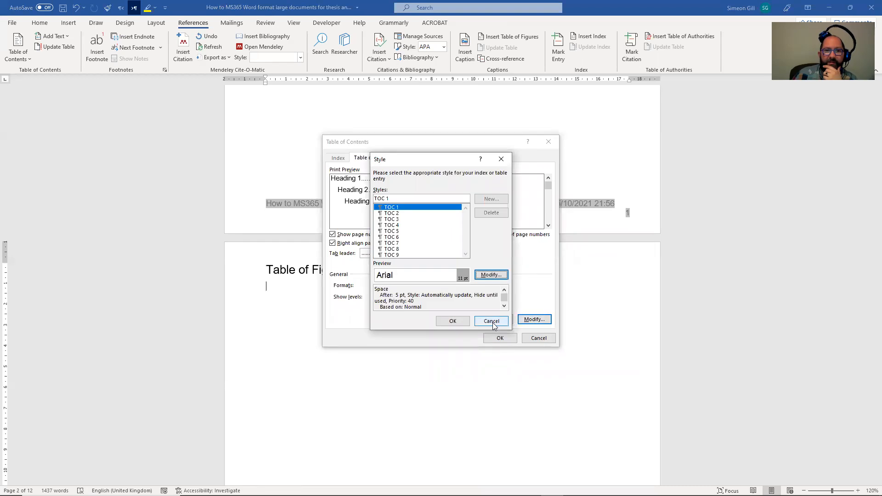
left_click(490, 321)
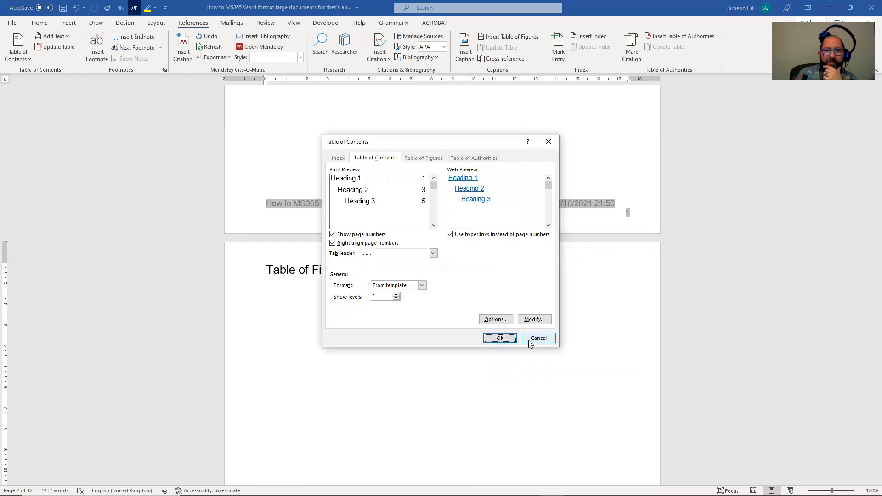
left_click(538, 337)
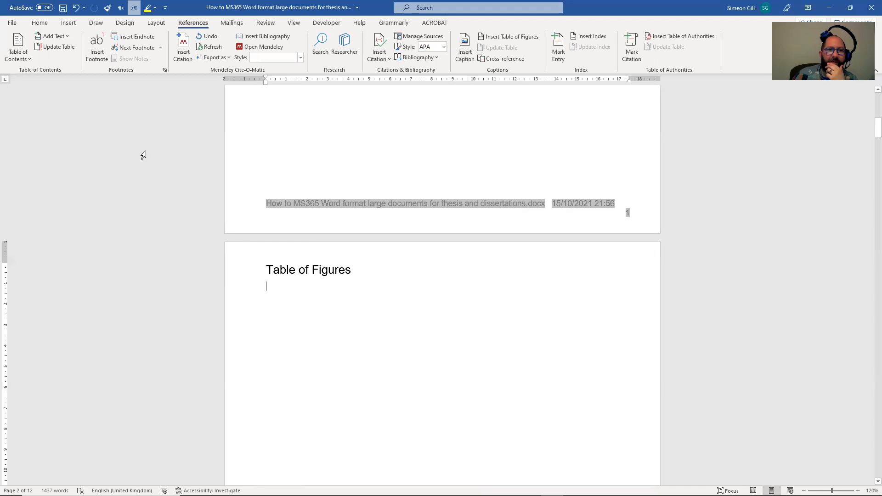
mouse_move(52, 35)
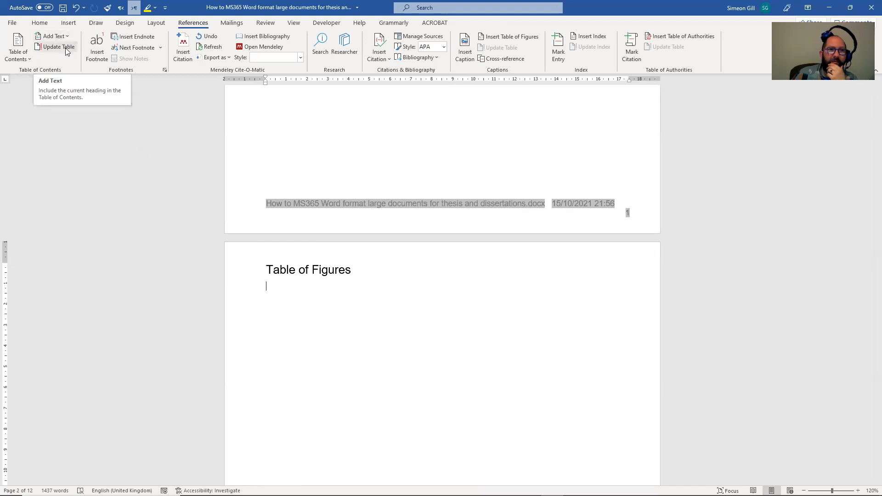
left_click(17, 47)
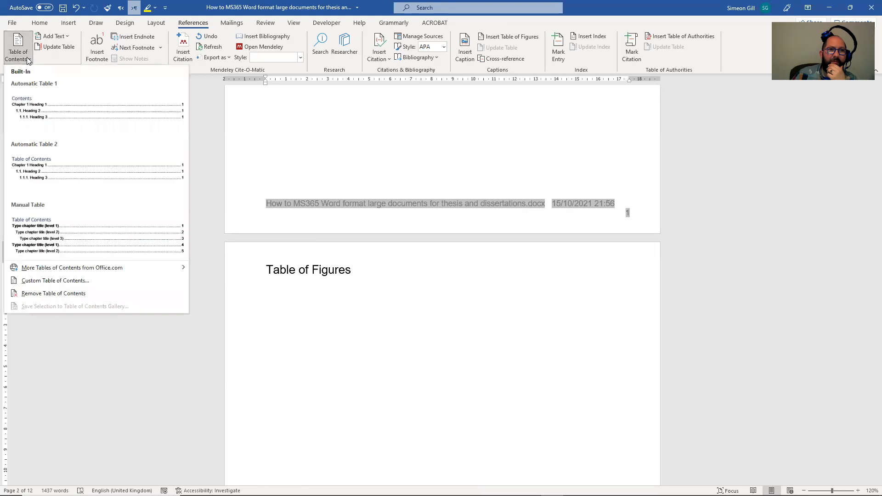
mouse_move(93, 277)
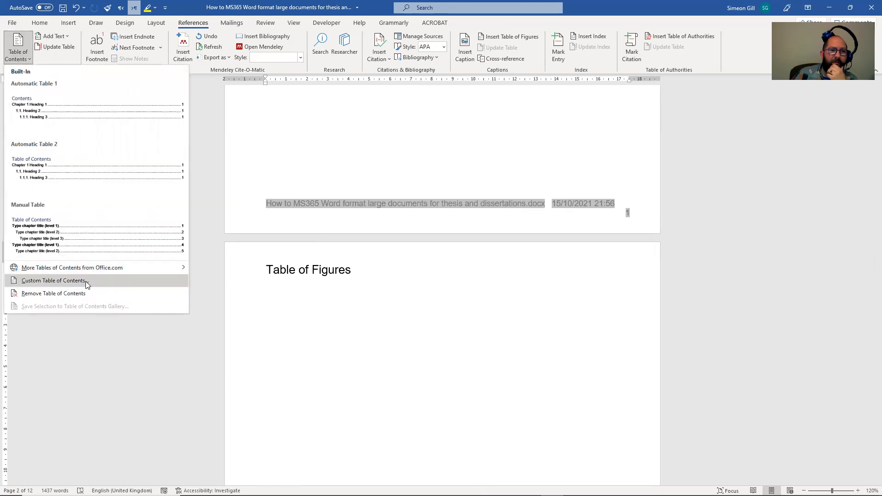
left_click(53, 280)
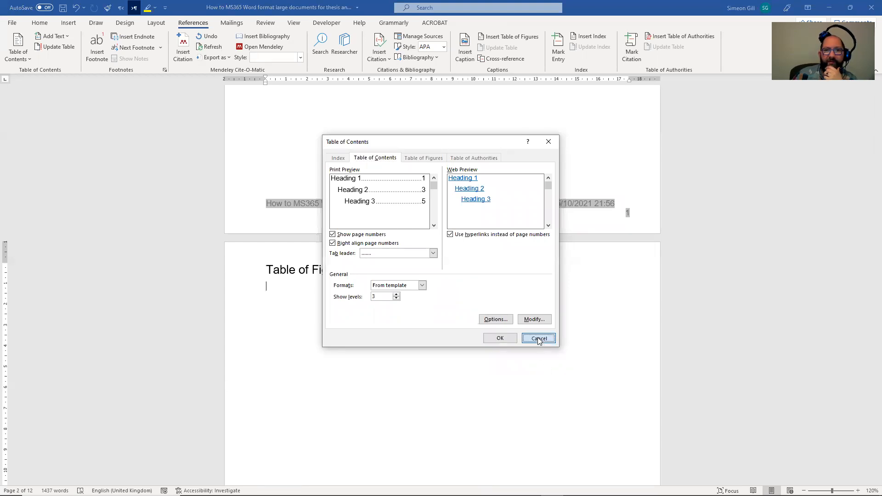
left_click(537, 338)
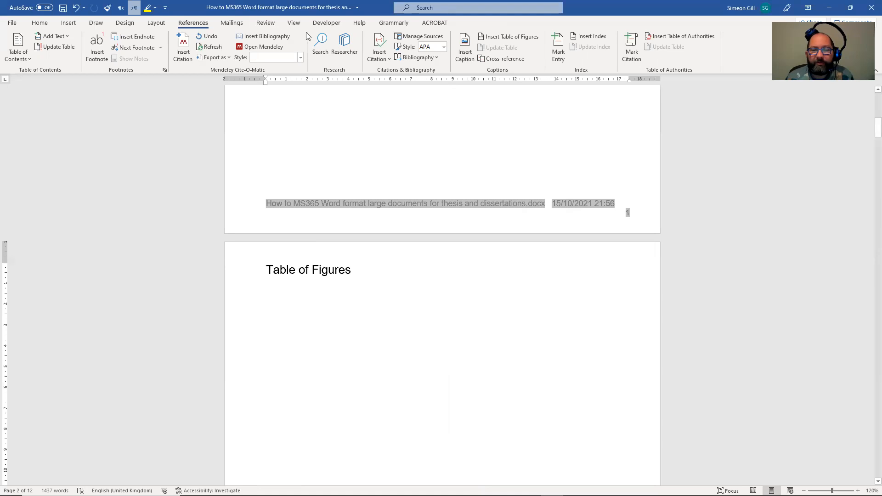
left_click(265, 285)
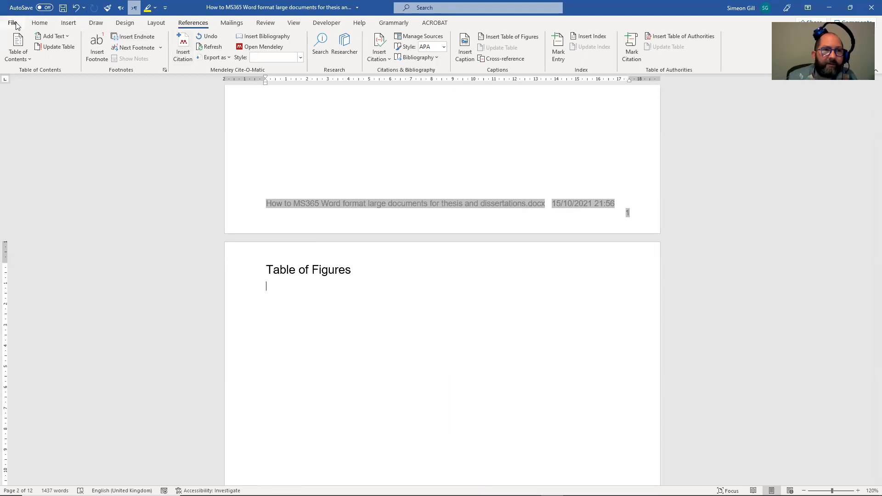
mouse_move(33, 50)
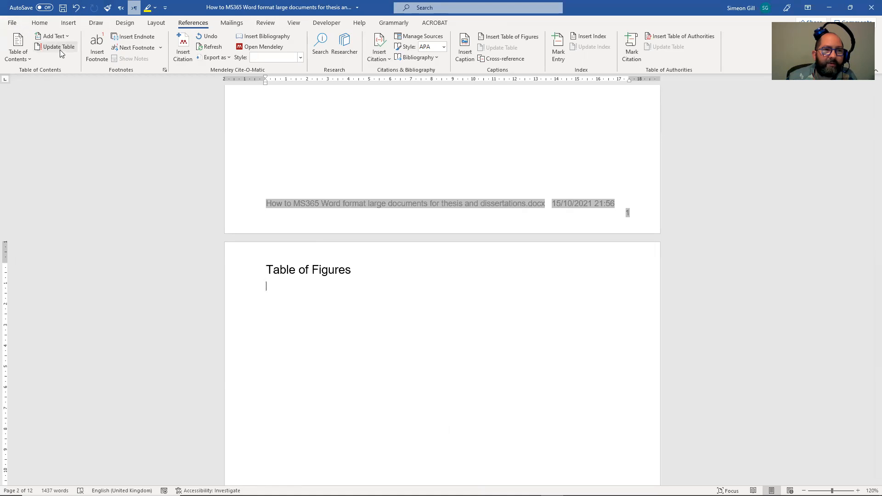
mouse_move(54, 36)
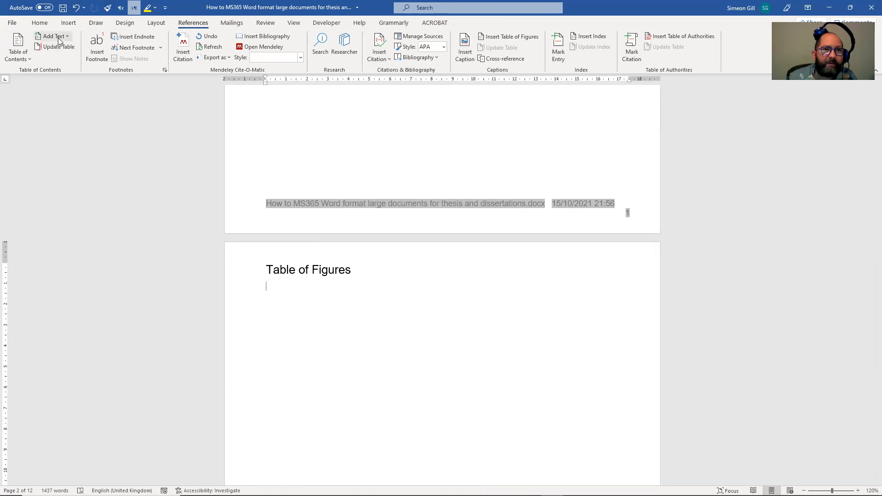
left_click(52, 36)
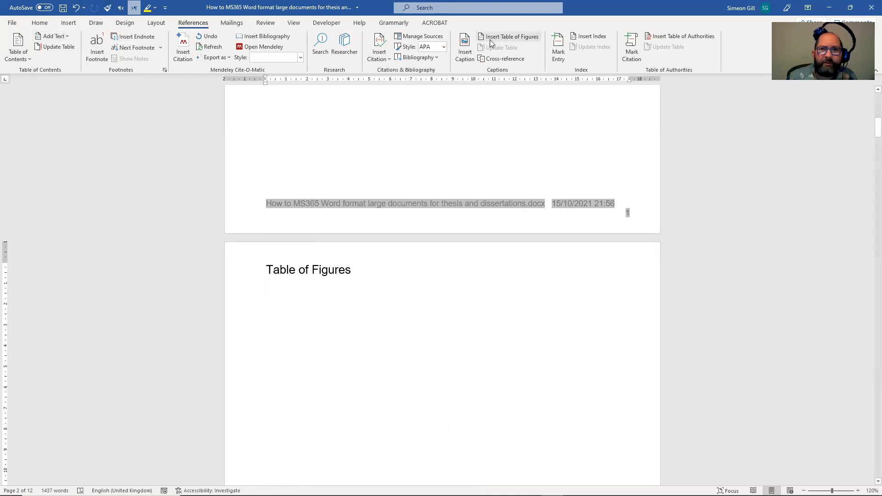
mouse_move(508, 37)
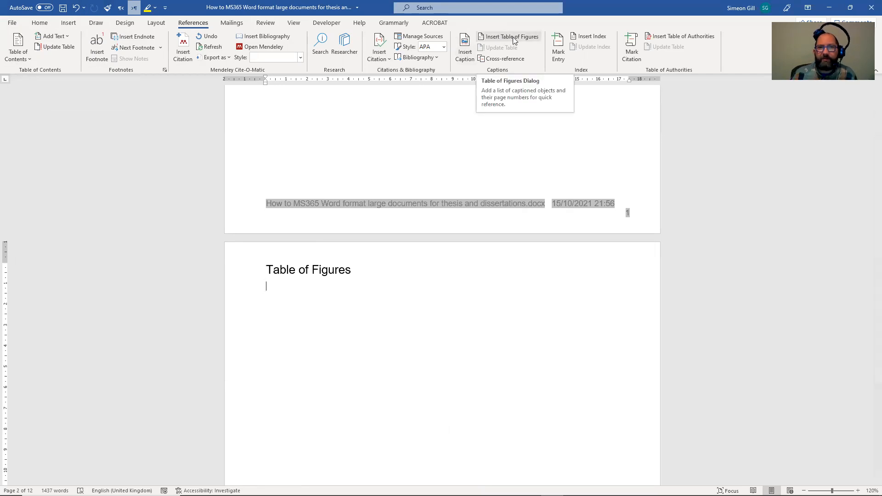
mouse_move(568, 53)
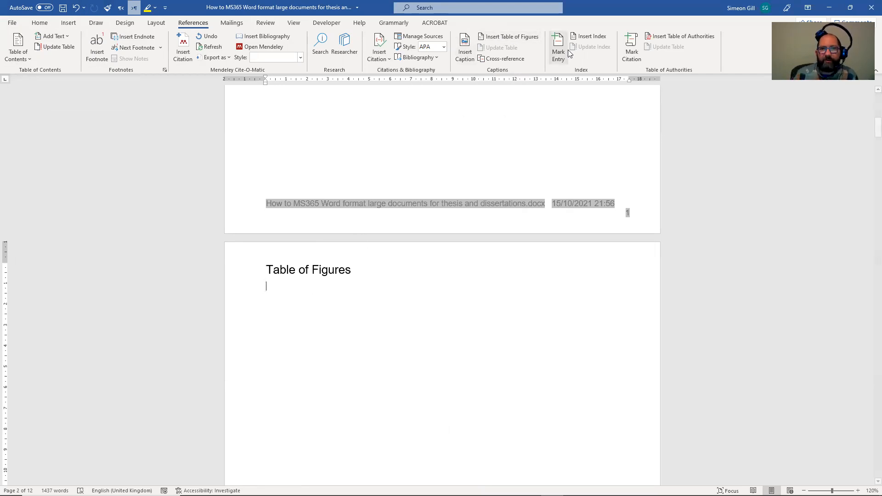
Step: Insert a Table of Figures with caption label Figure, listing Figures 1-1 to 1-3
left_click(506, 37)
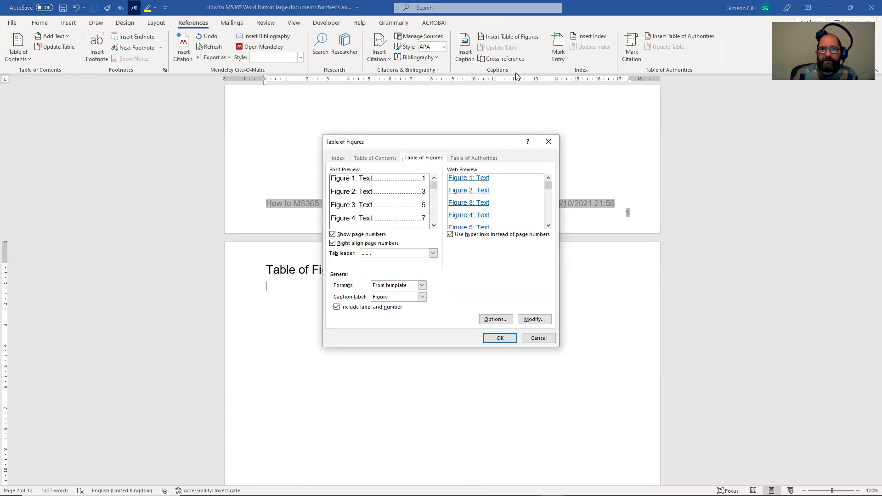
mouse_move(477, 368)
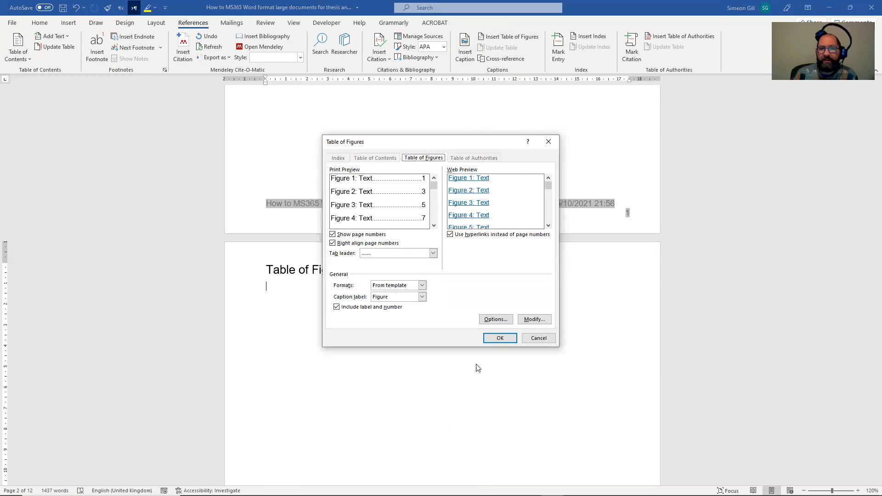
left_click(498, 338)
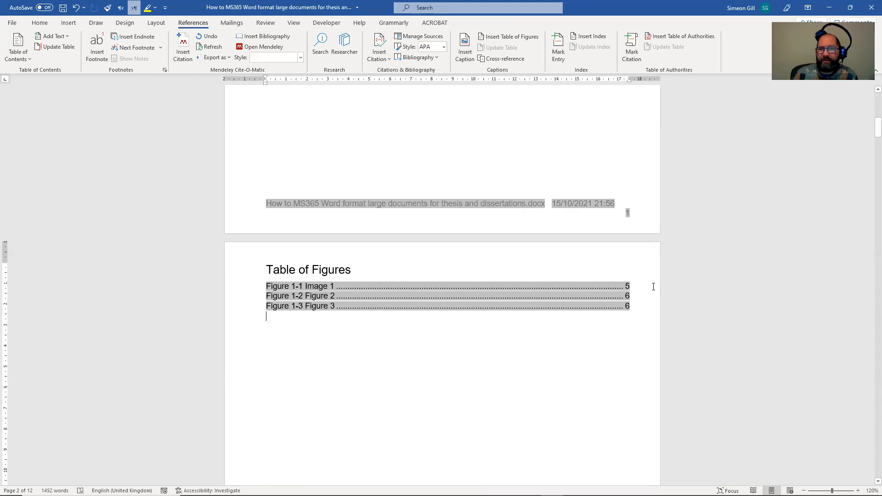
mouse_move(534, 323)
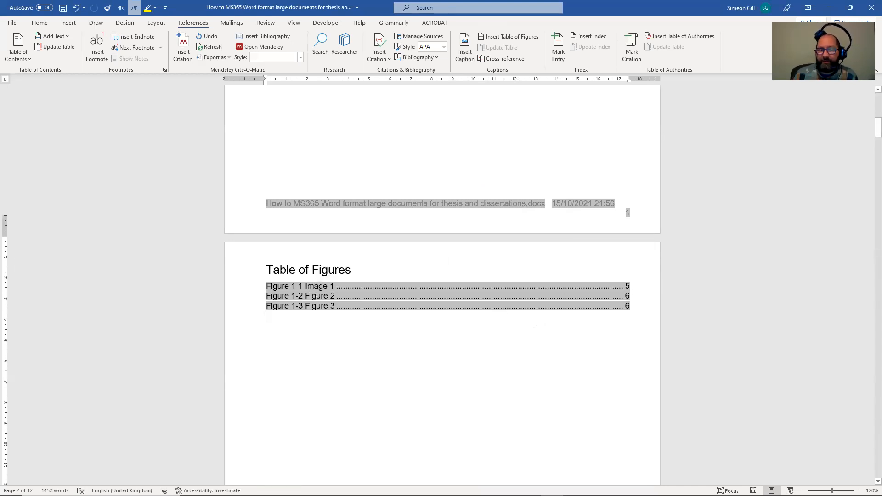
scroll("down", 3)
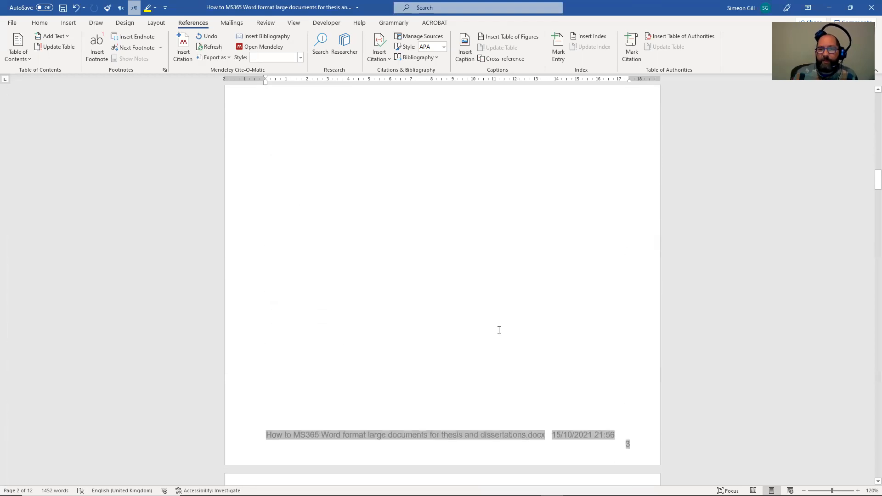
scroll("down", 3)
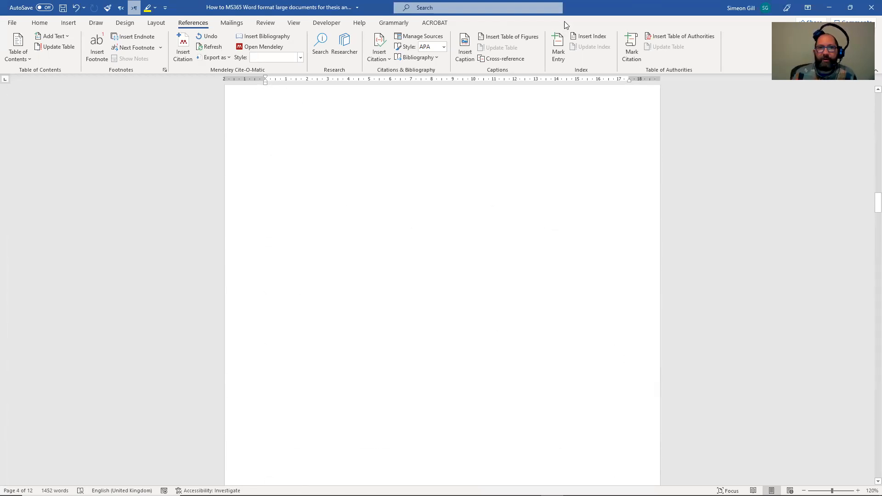